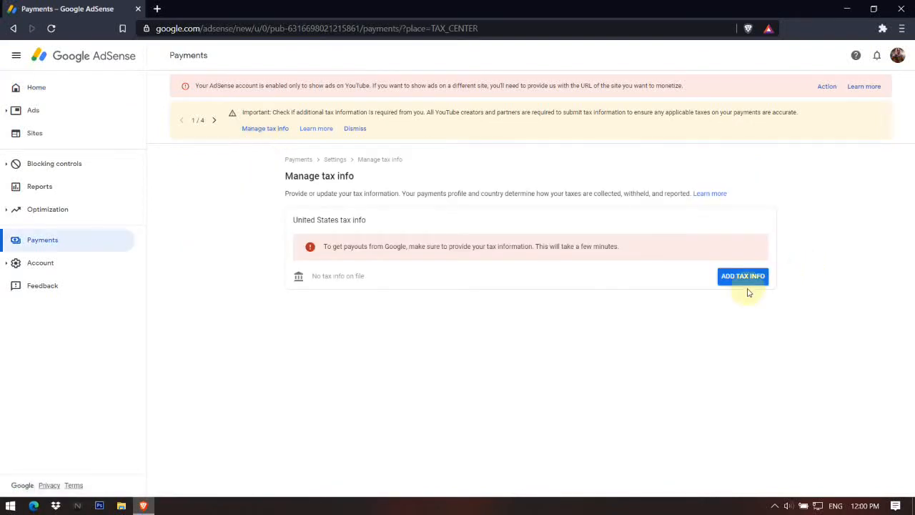
mouse_move(743, 279)
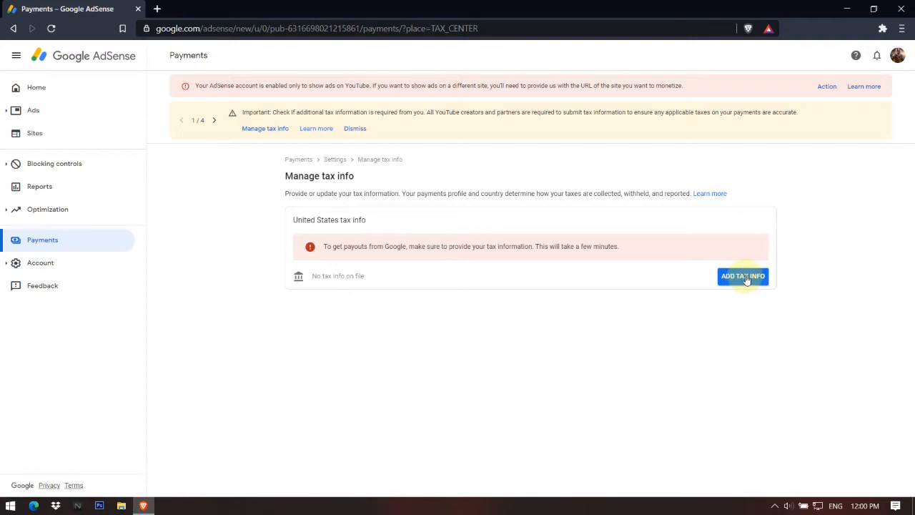
Start adding US tax info and answer the account type as Individual.
click(743, 274)
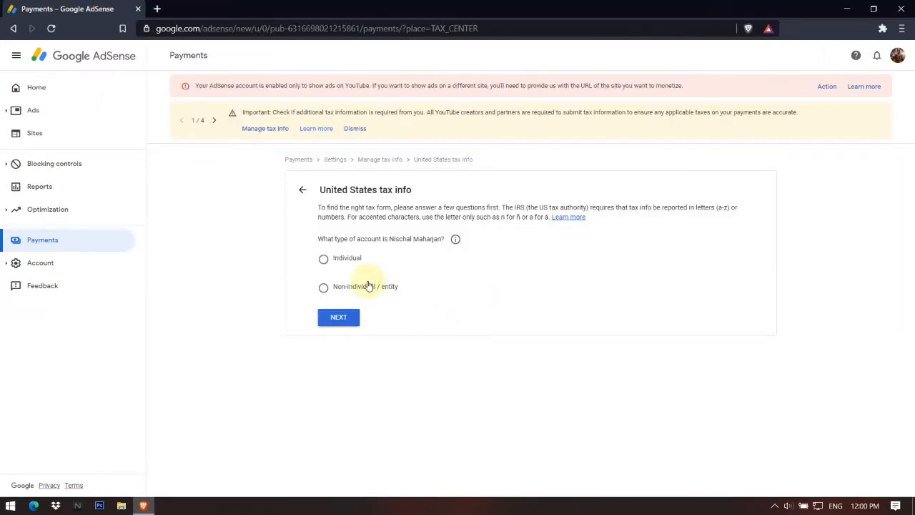
mouse_move(431, 277)
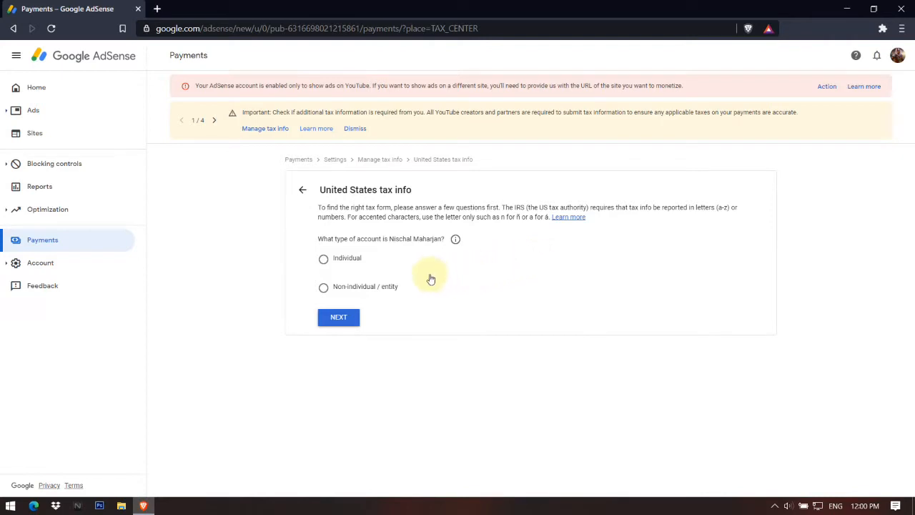
mouse_move(486, 249)
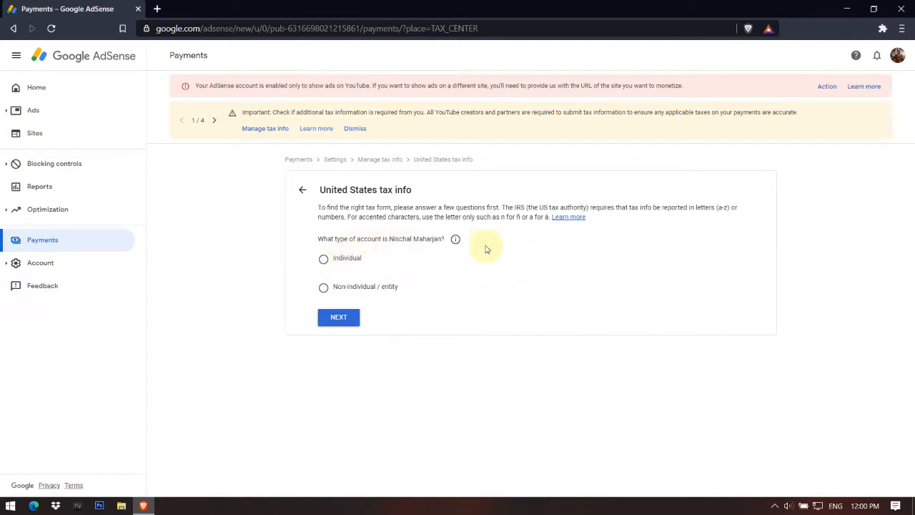
mouse_move(363, 275)
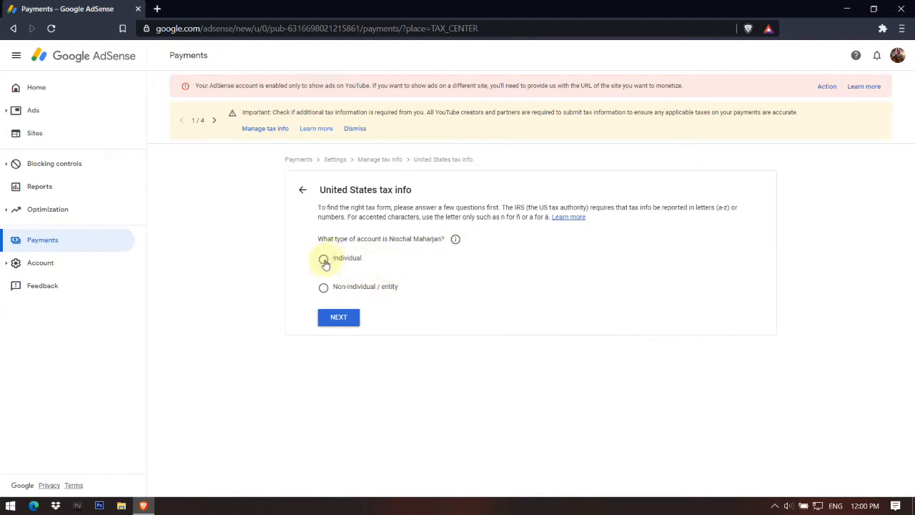
click(323, 258)
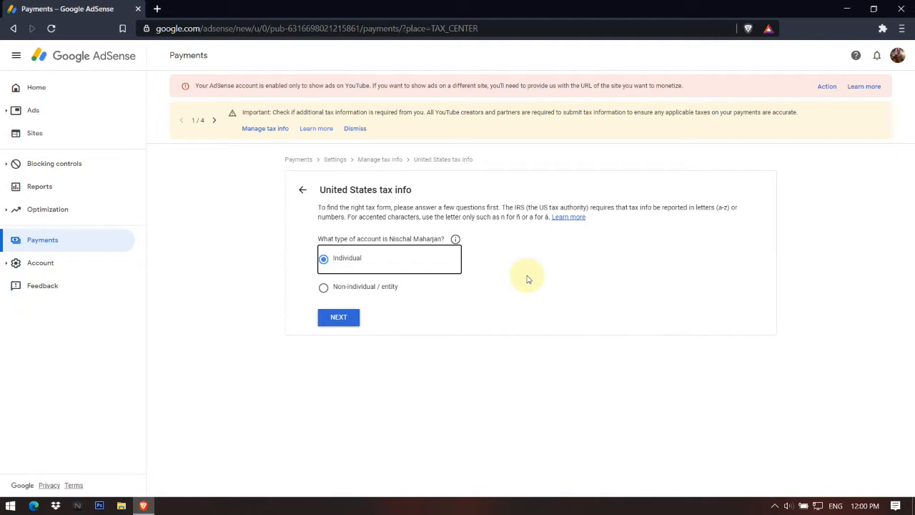
mouse_move(378, 309)
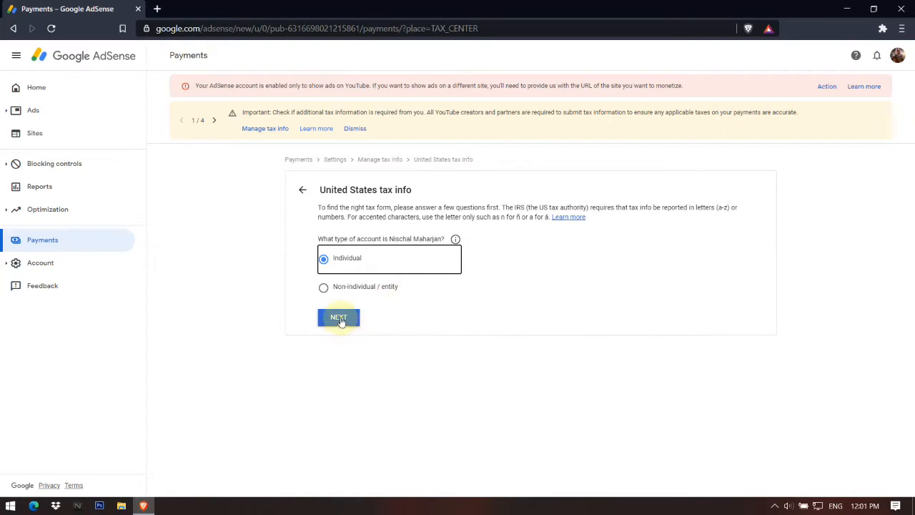
Continue and answer No to being a US citizen or resident.
click(337, 318)
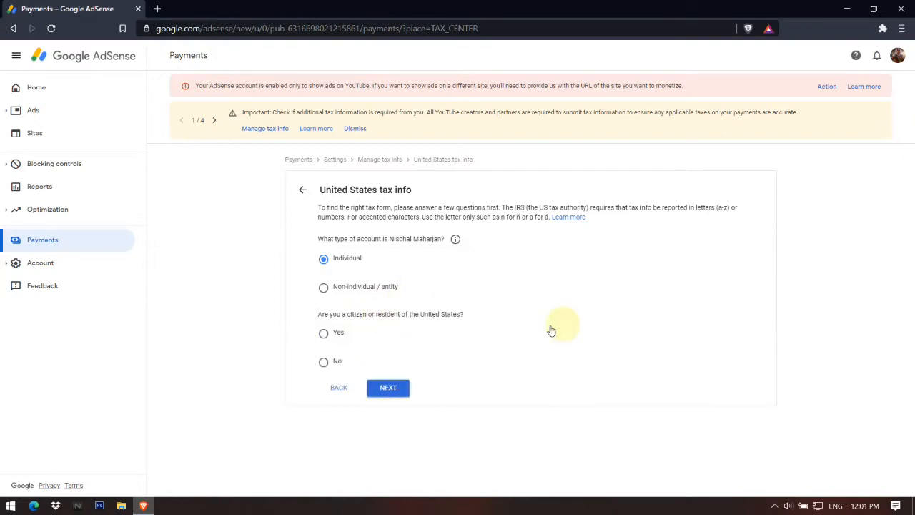
mouse_move(385, 326)
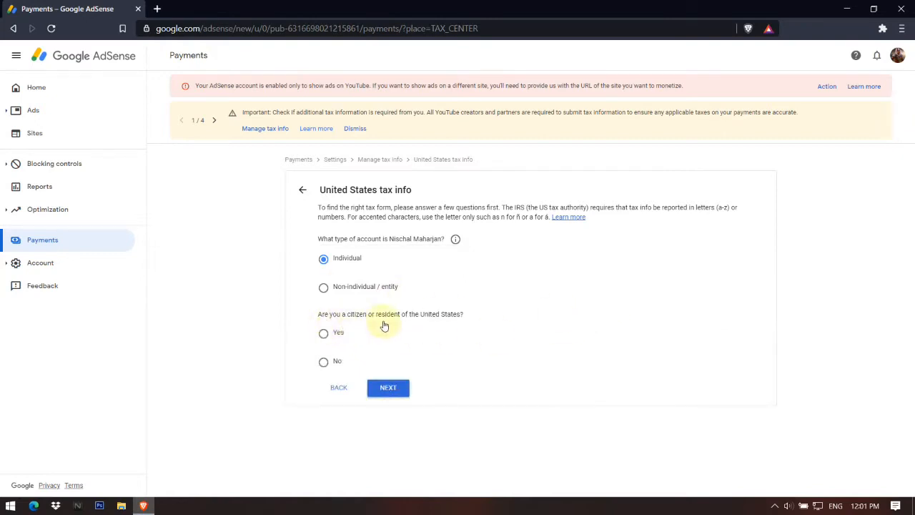
mouse_move(501, 331)
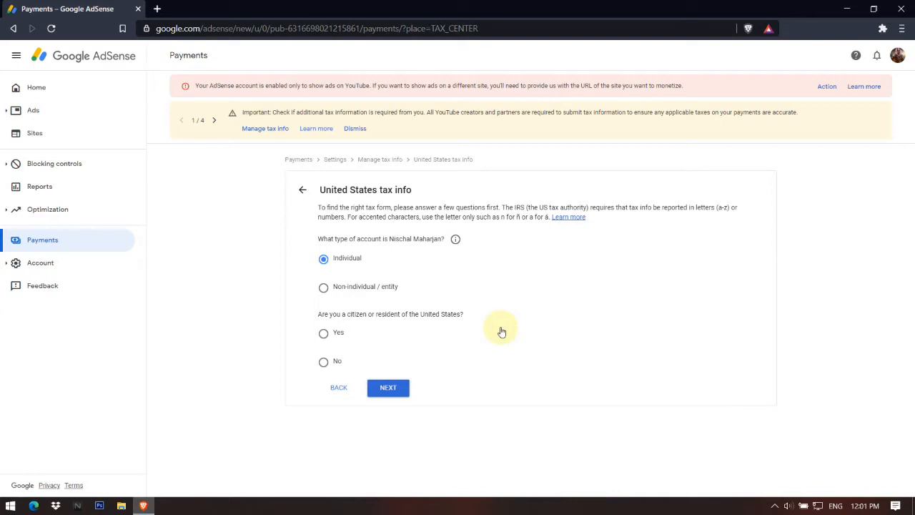
mouse_move(391, 341)
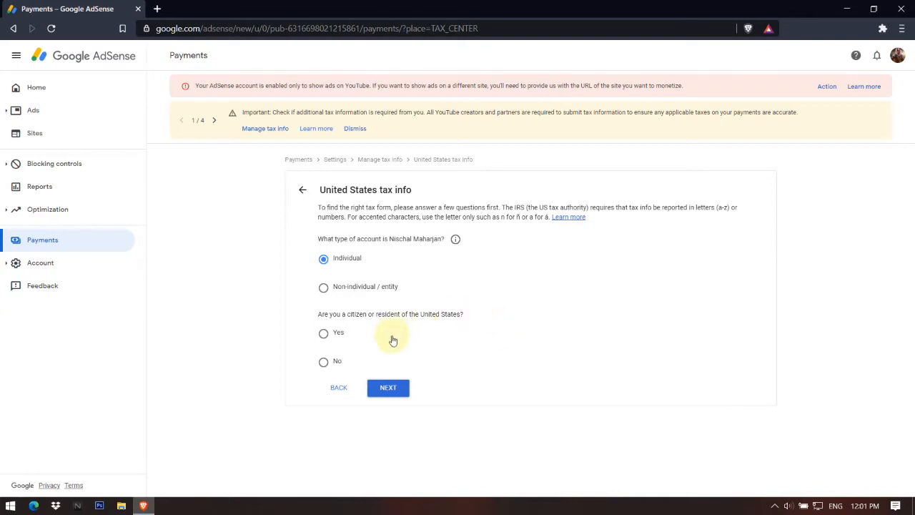
click(324, 362)
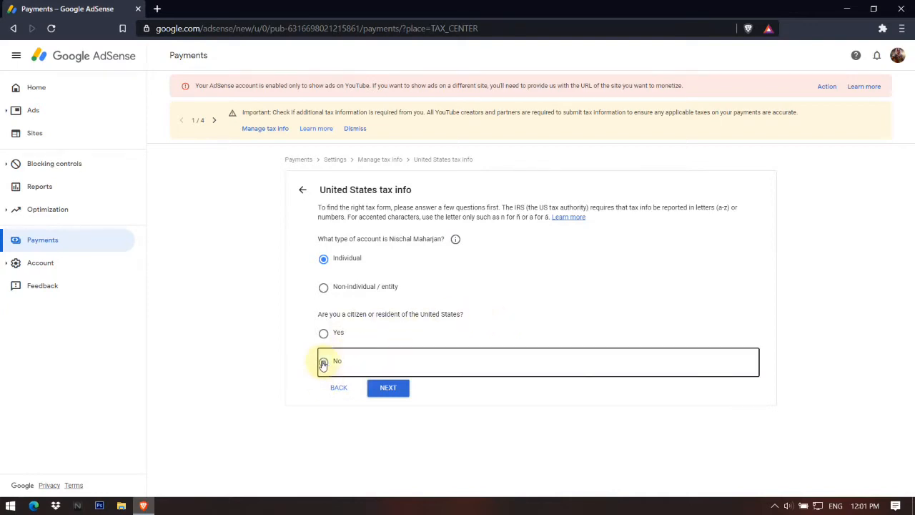
Continue and choose W-8BEN as the W-8 tax form type.
click(323, 360)
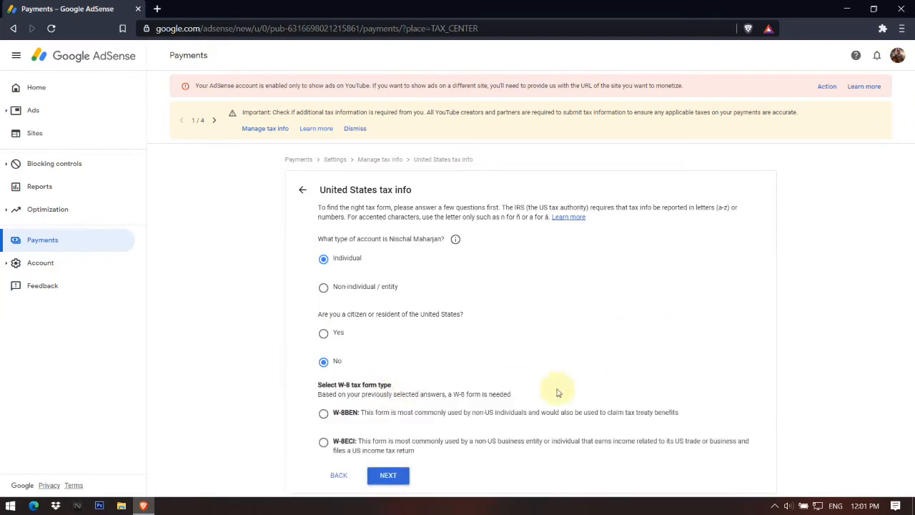
mouse_move(569, 348)
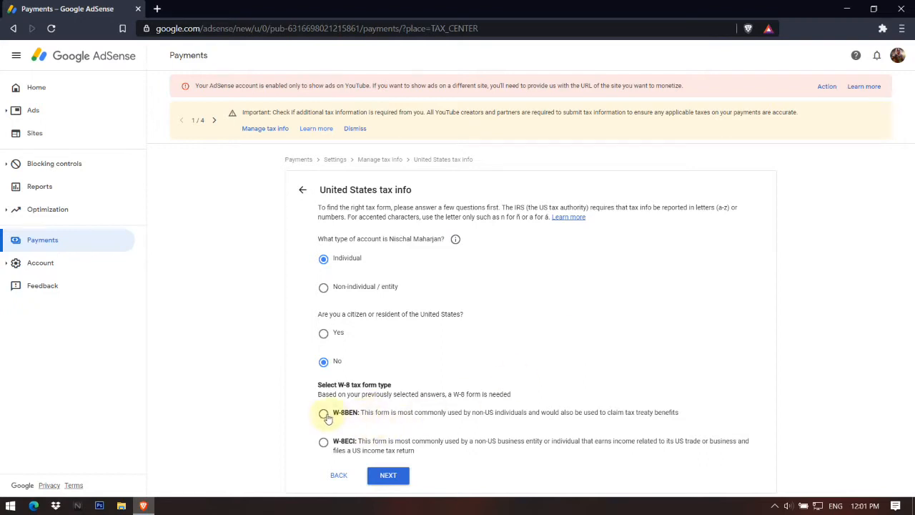
click(323, 415)
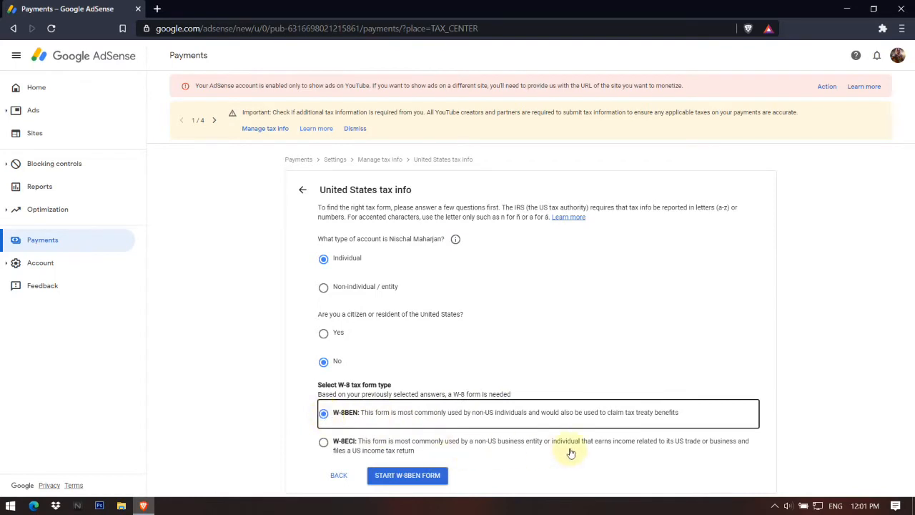
mouse_move(414, 414)
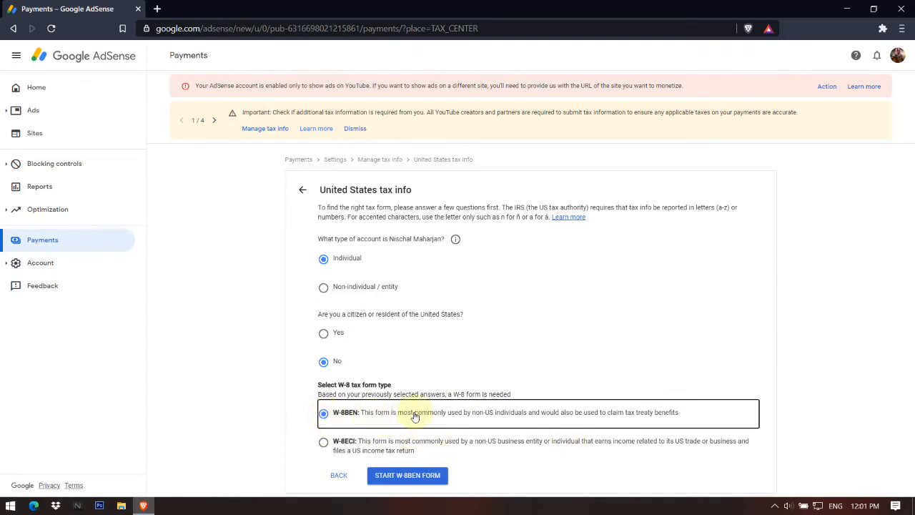
mouse_move(536, 420)
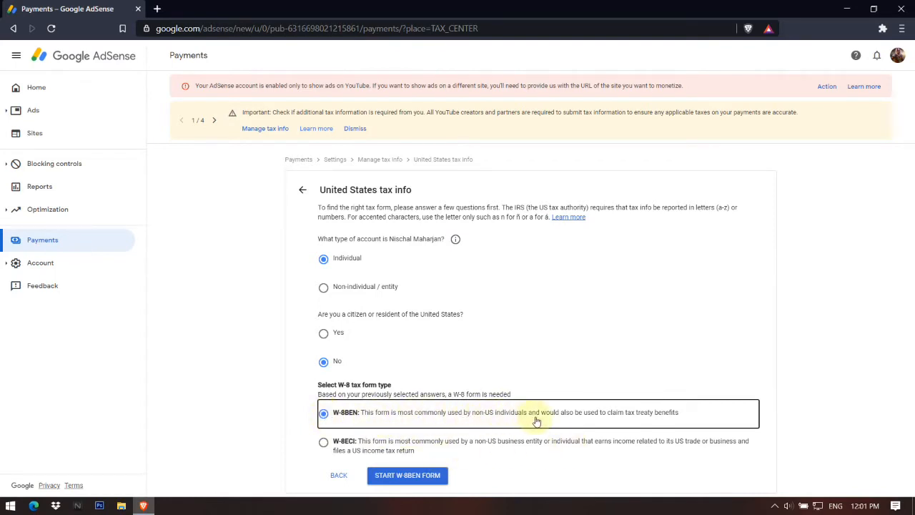
mouse_move(641, 417)
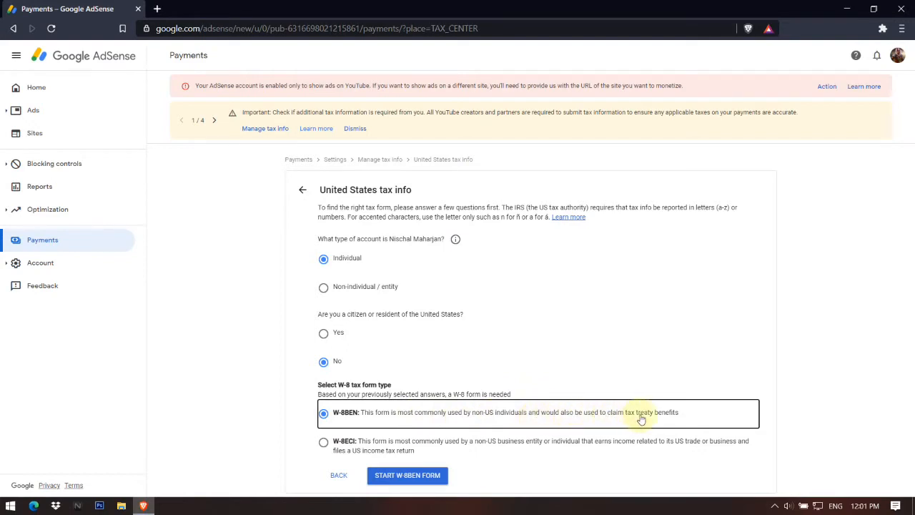
mouse_move(317, 465)
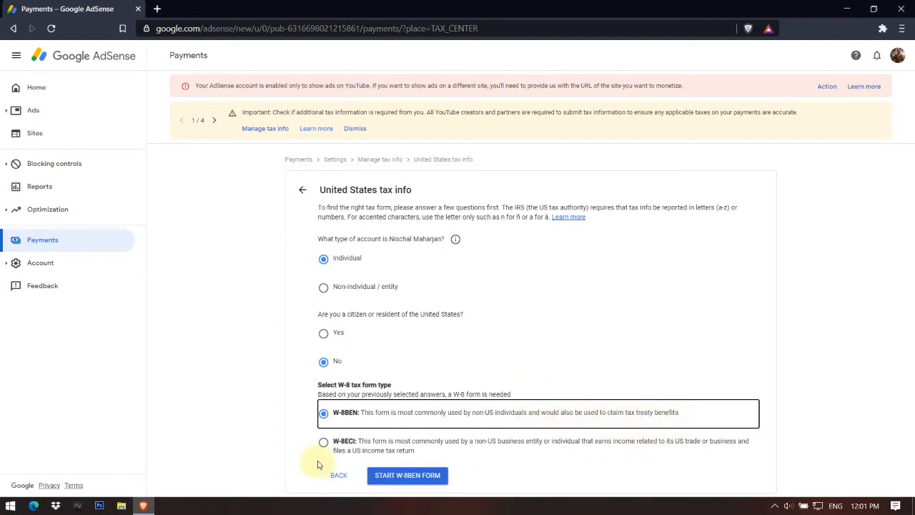
mouse_move(449, 452)
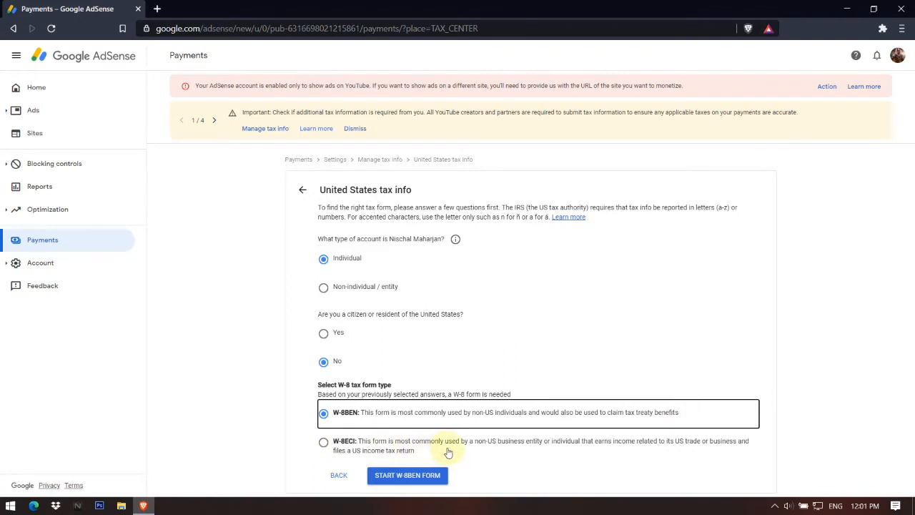
mouse_move(521, 454)
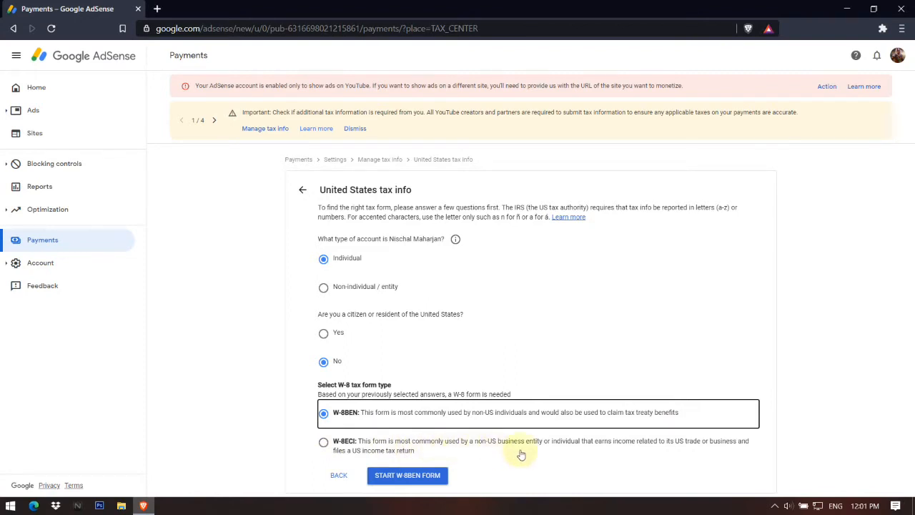
mouse_move(677, 460)
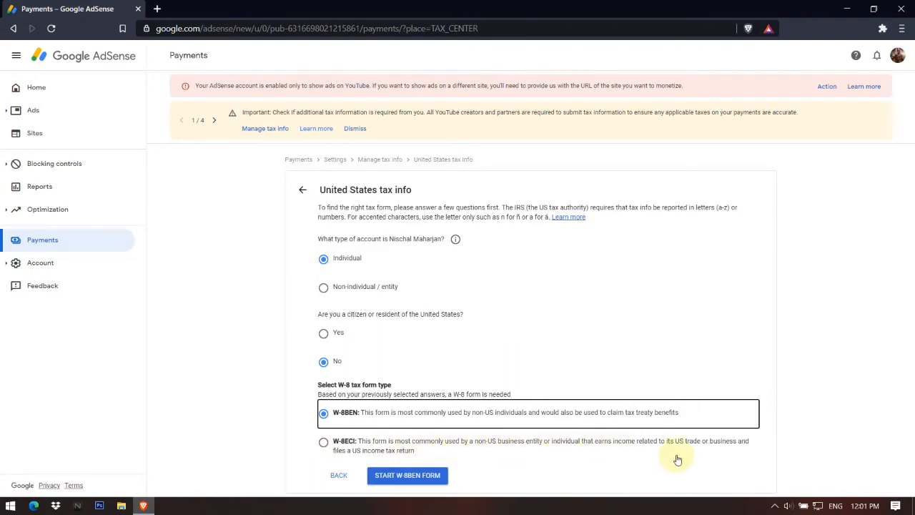
mouse_move(749, 449)
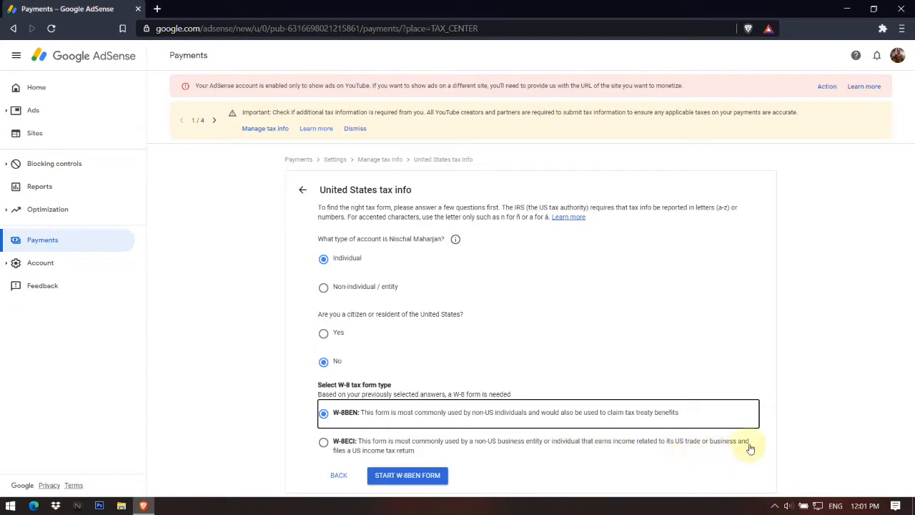
mouse_move(483, 472)
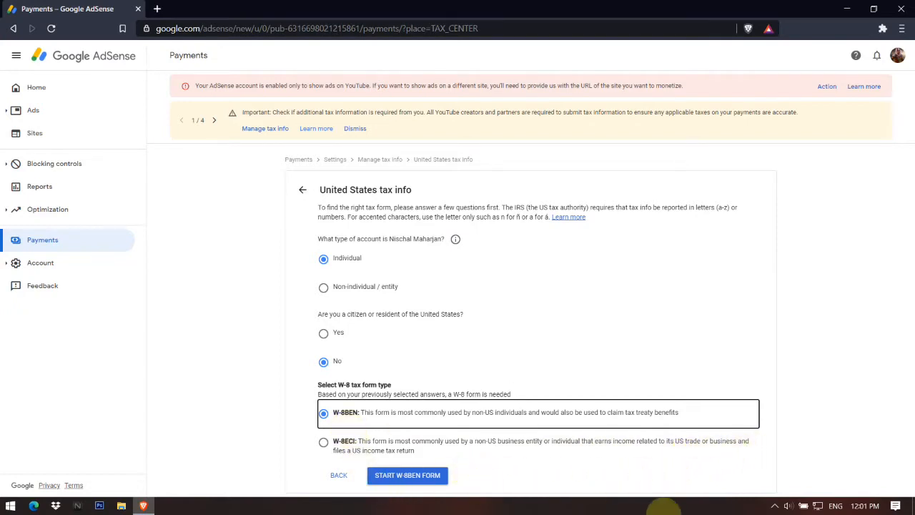
mouse_move(480, 457)
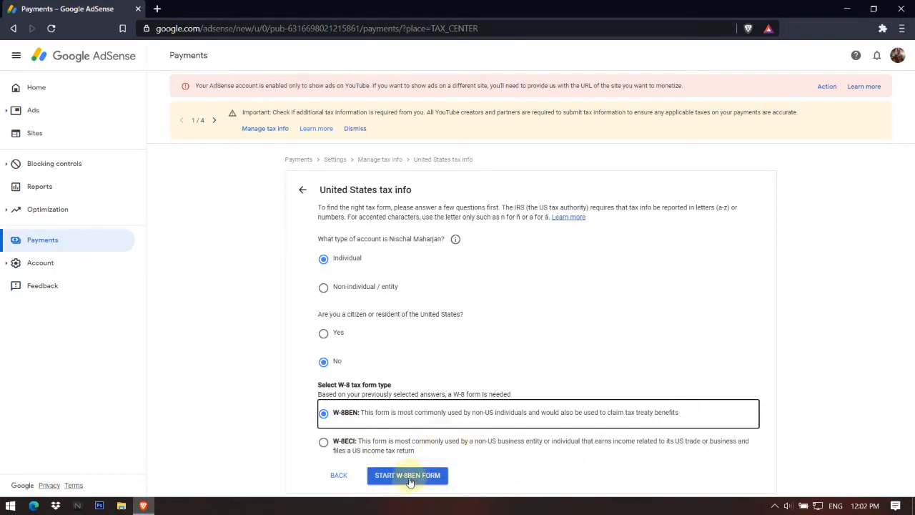
Begin the W-8BEN form, choose Nepal as citizenship and leave both taxpayer ID fields empty.
click(407, 475)
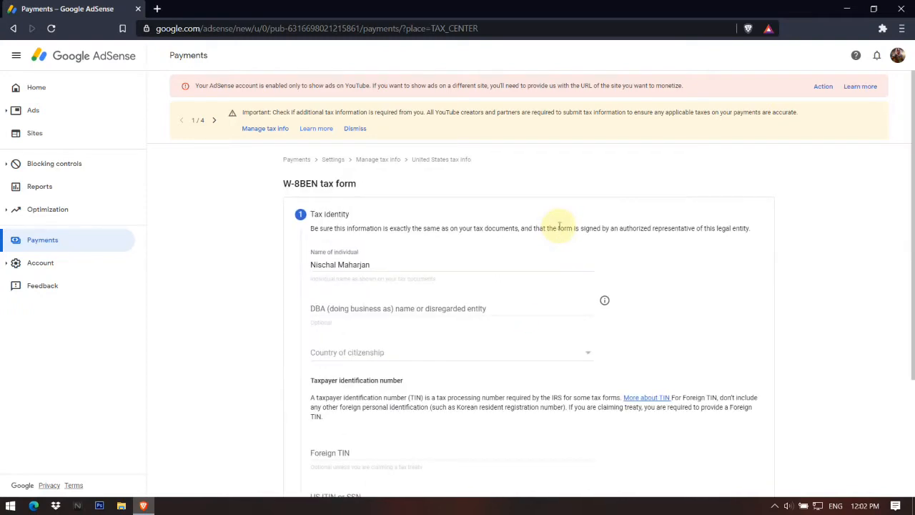
mouse_move(678, 318)
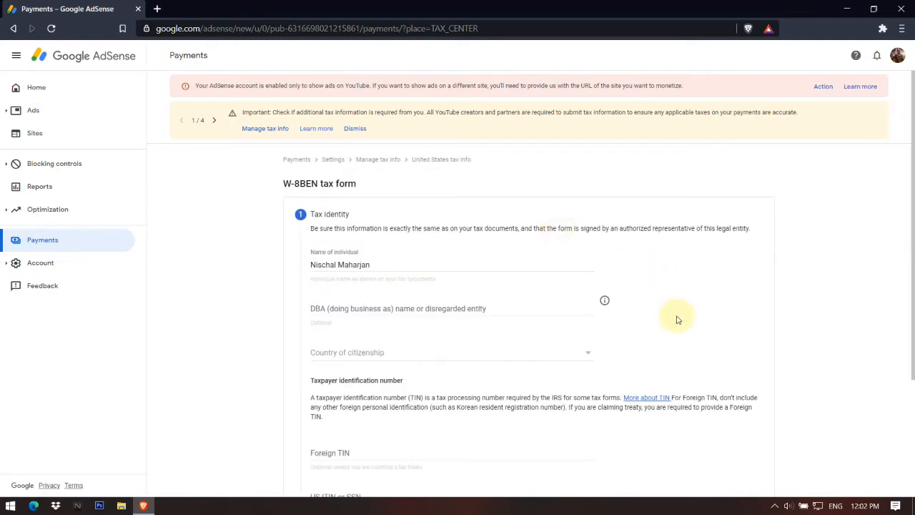
scroll(down, 3)
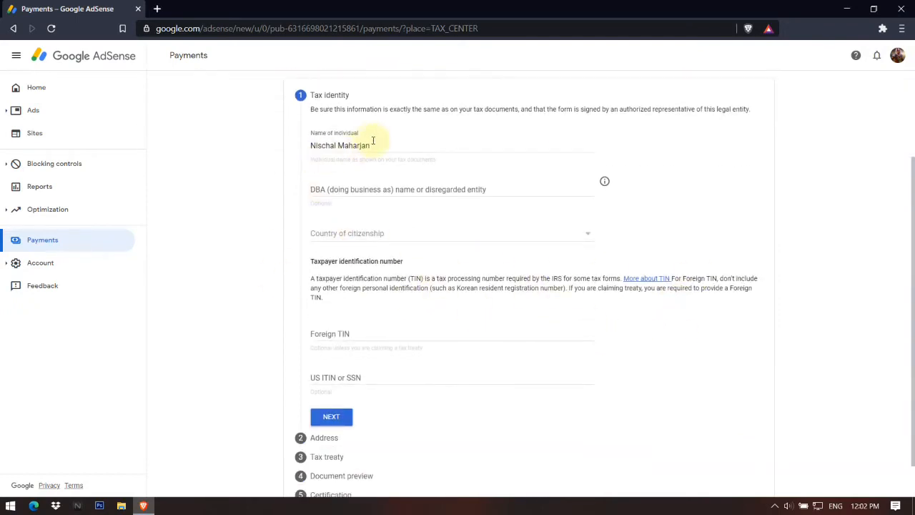
mouse_move(370, 255)
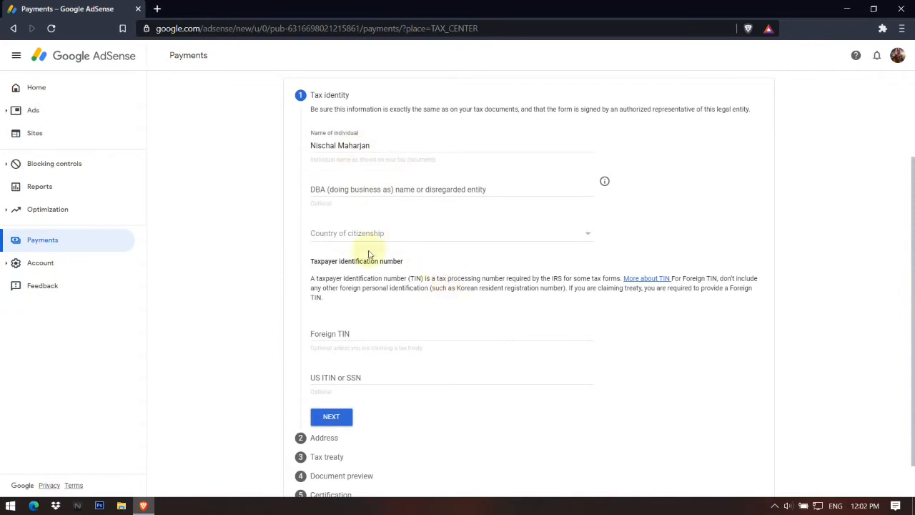
click(450, 233)
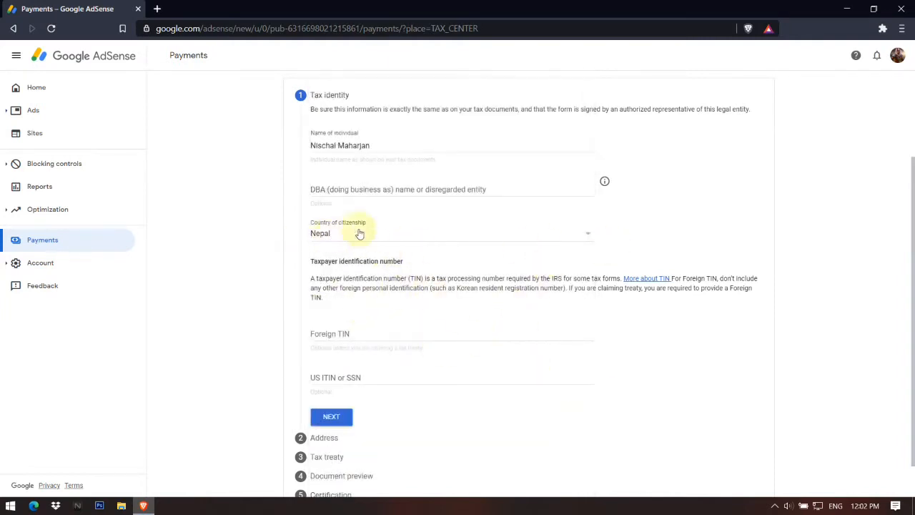
scroll(down, 3)
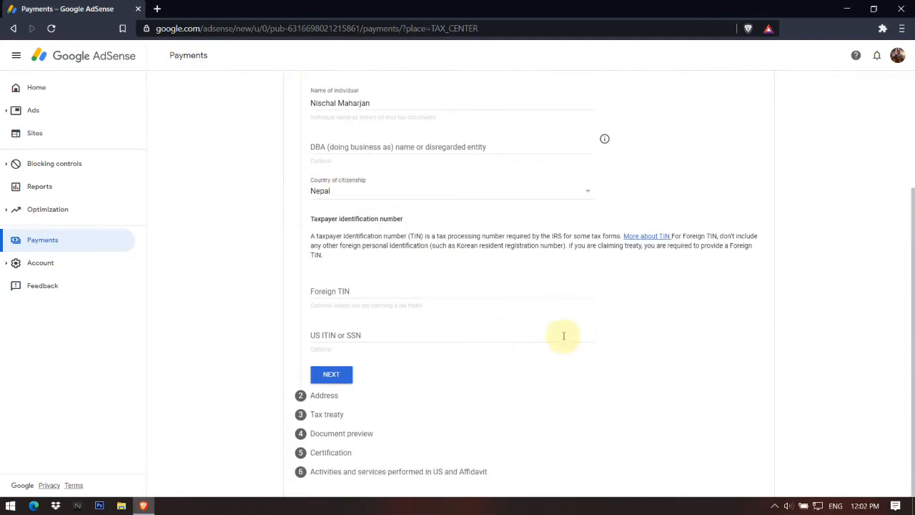
mouse_move(329, 233)
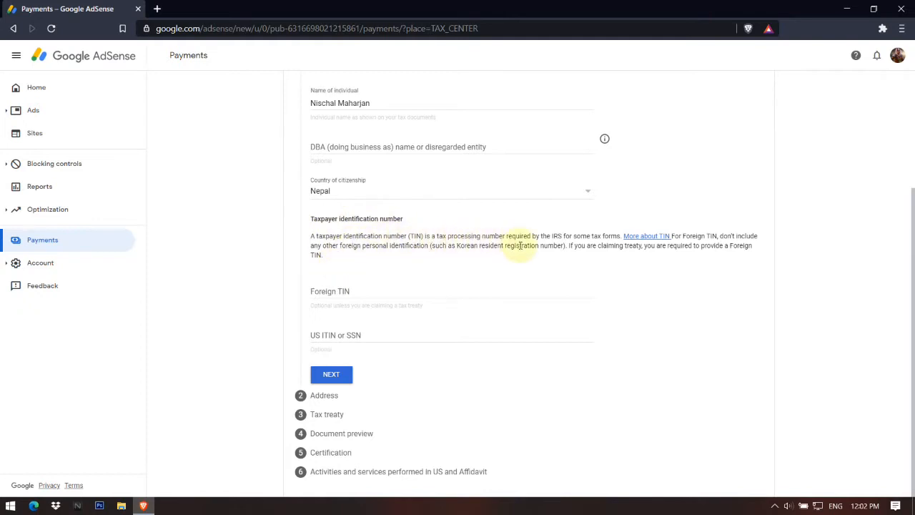
mouse_move(613, 246)
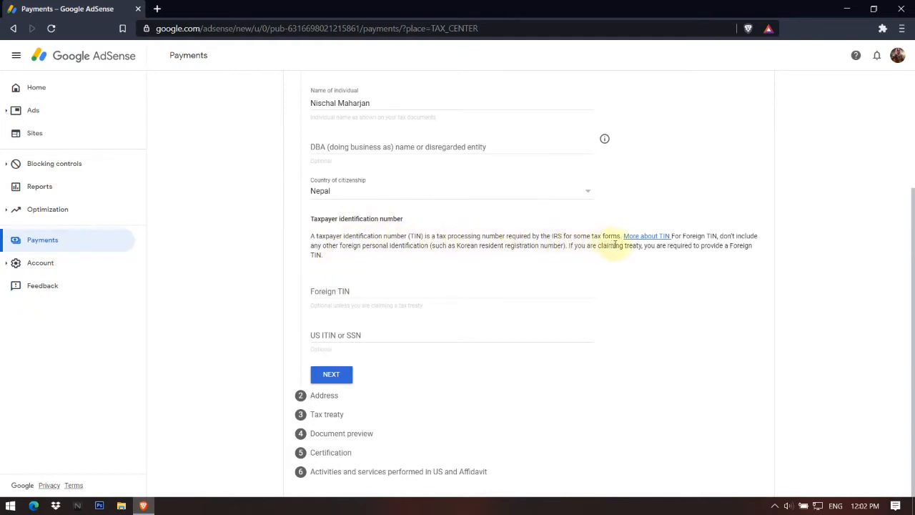
mouse_move(693, 243)
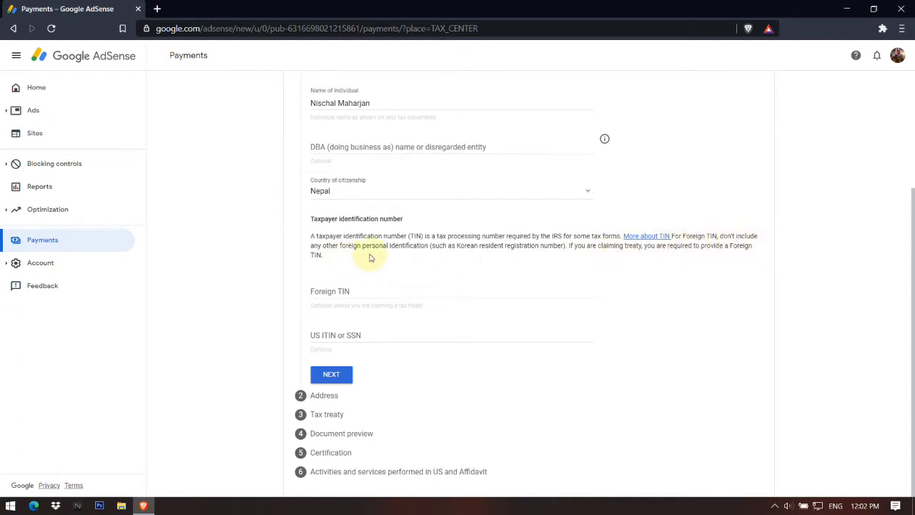
mouse_move(569, 260)
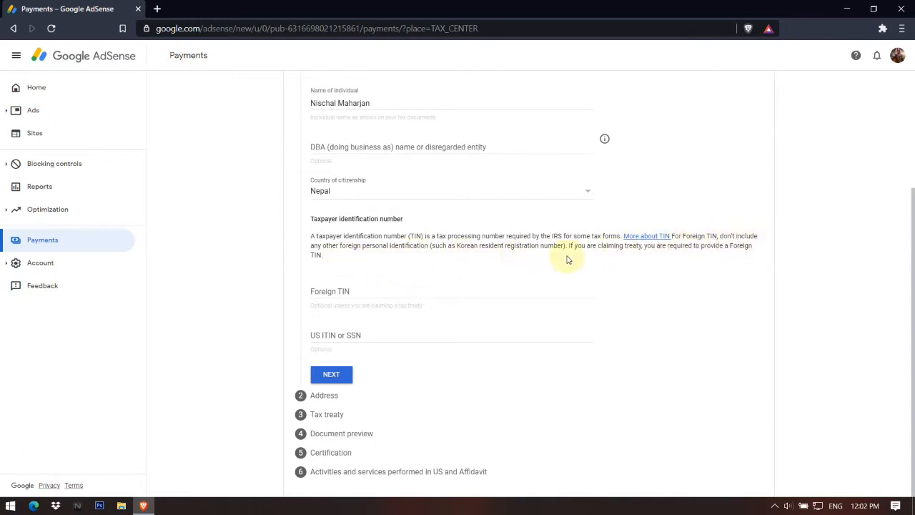
mouse_move(687, 256)
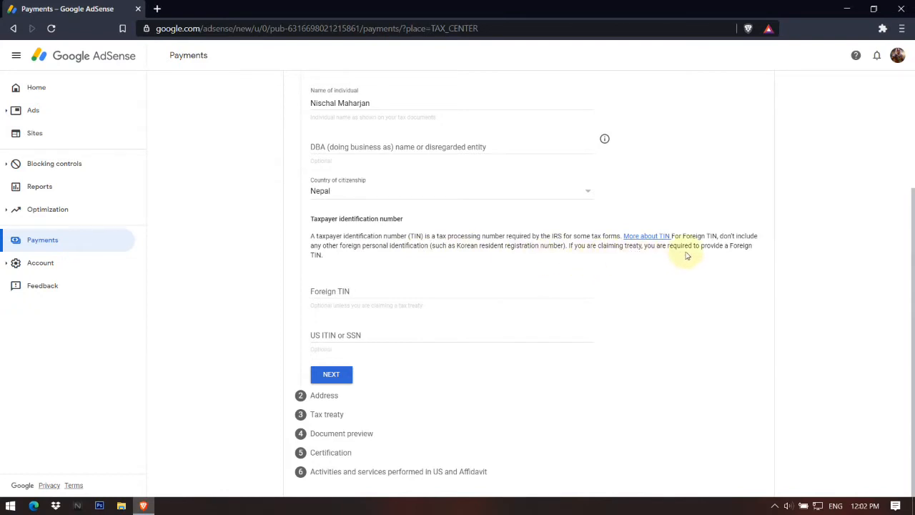
mouse_move(752, 258)
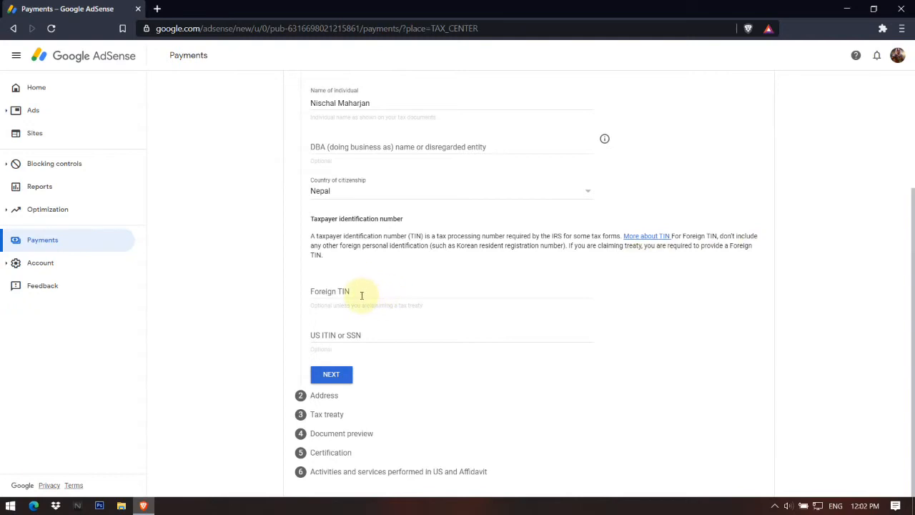
click(361, 292)
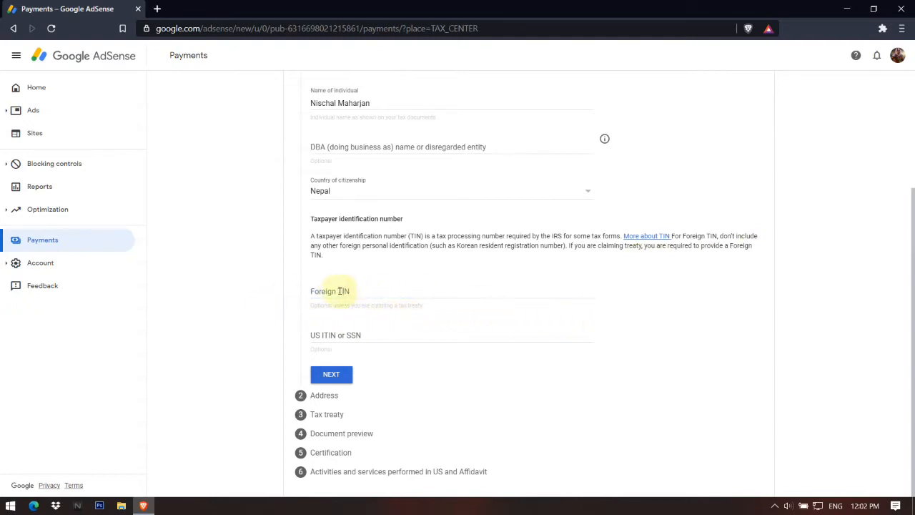
click(451, 296)
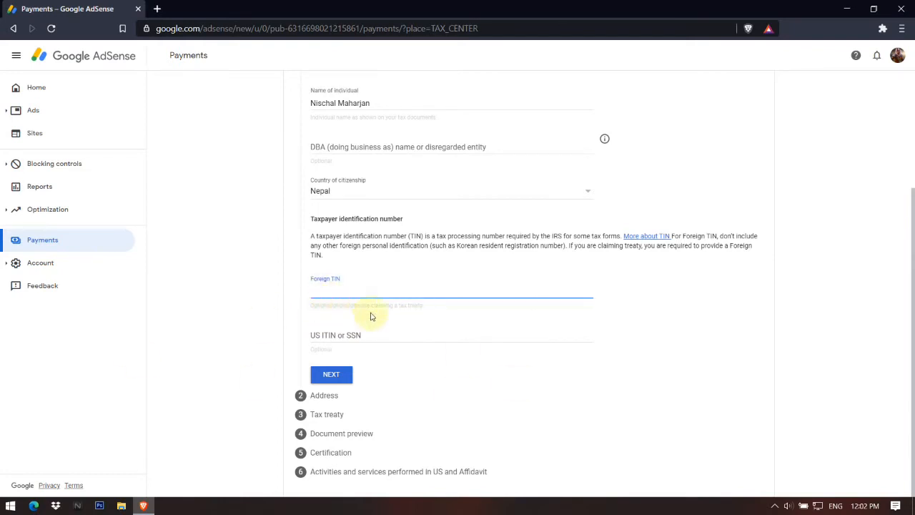
mouse_move(163, 342)
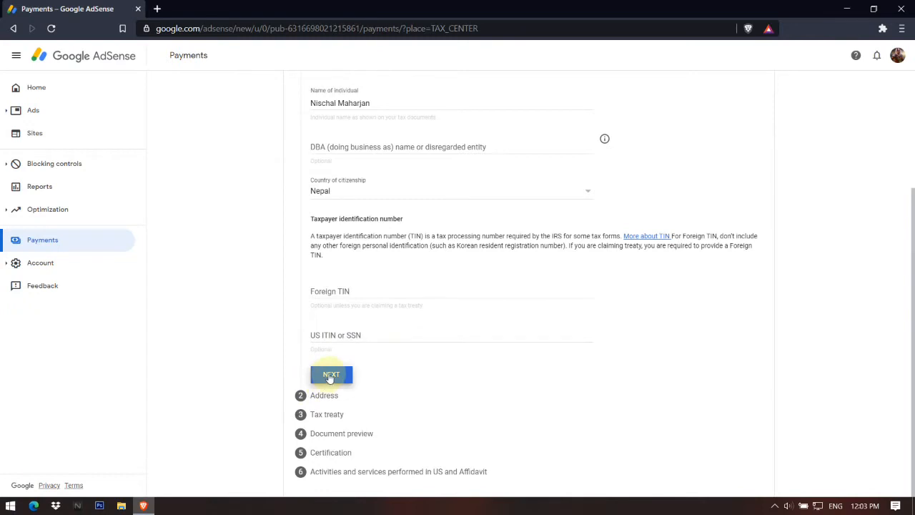
Enter the Kathmandu residence address with postal code 44600 and mark the mailing address the same.
click(331, 374)
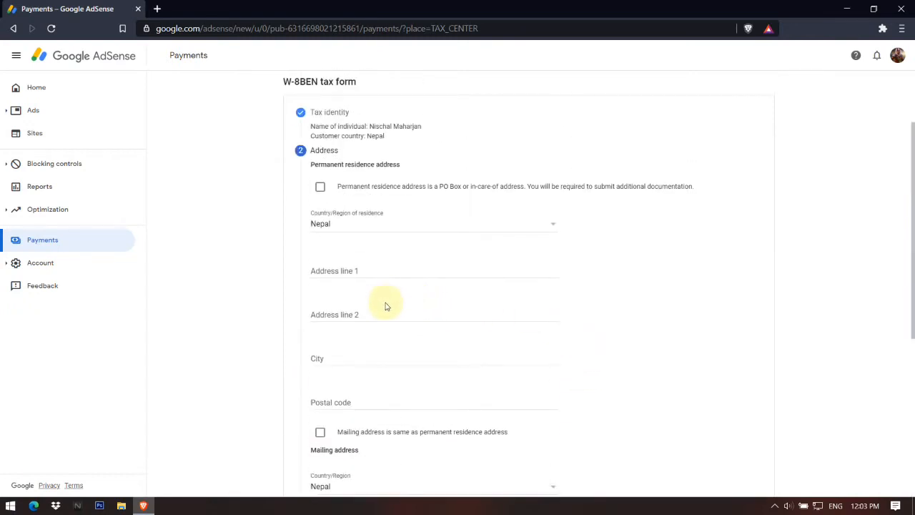
mouse_move(437, 332)
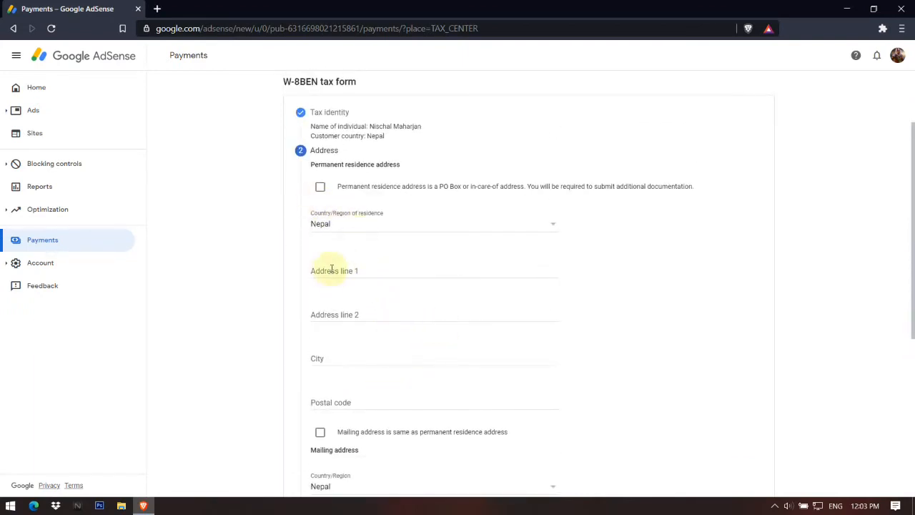
click(389, 275)
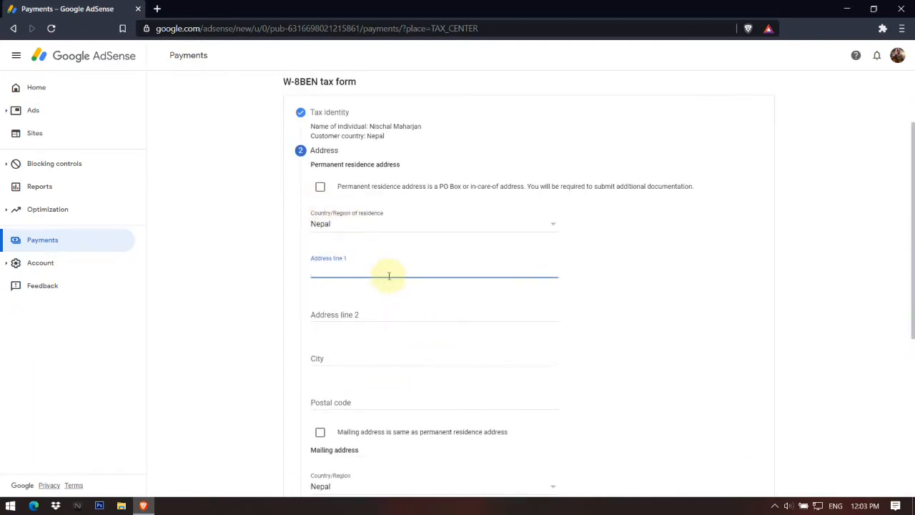
text(manamaiju)
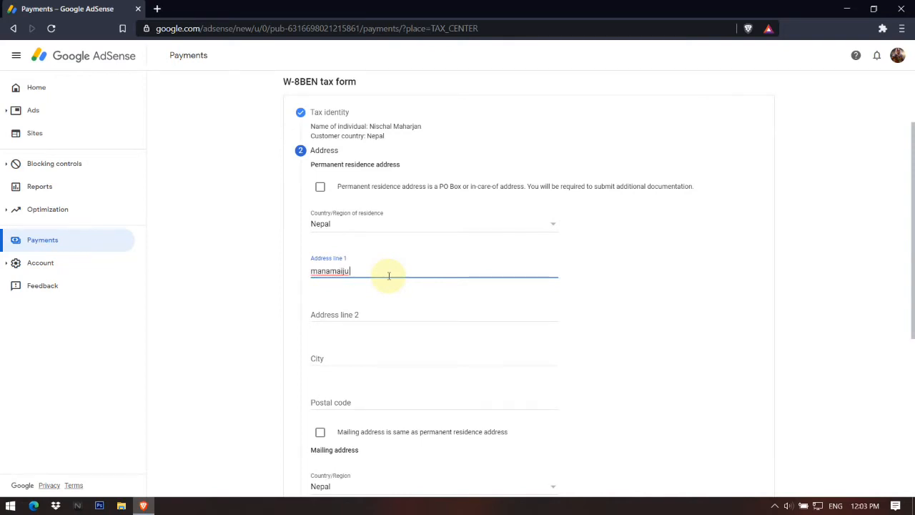
text(kathmandddddddddddddddddddddddddd)
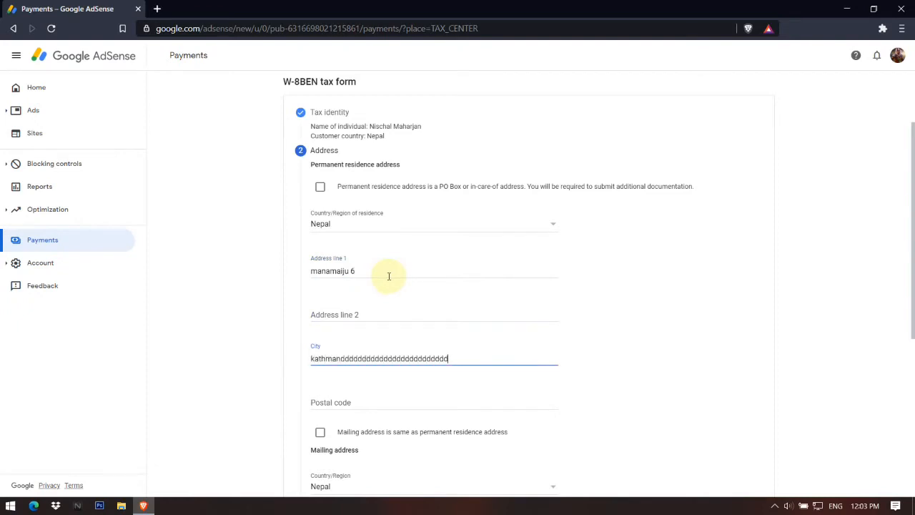
double_click(346, 358)
text(kathmandu)
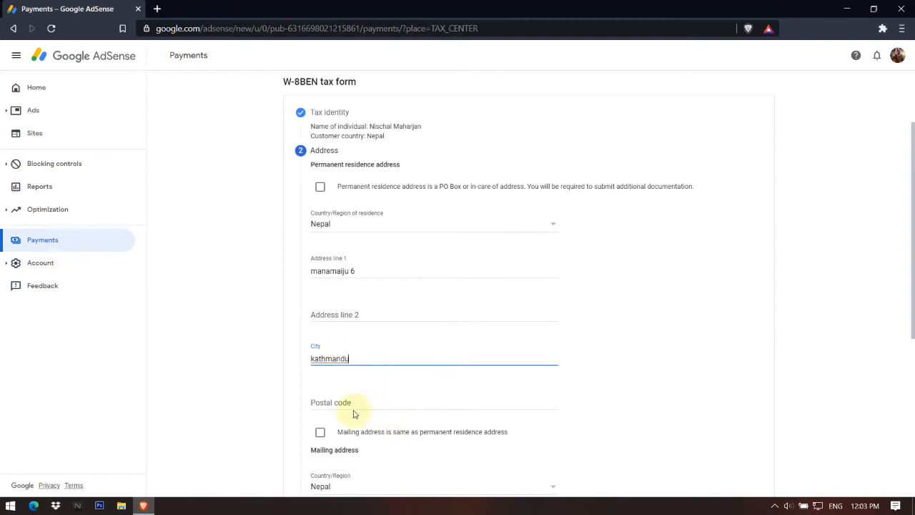
text(44600)
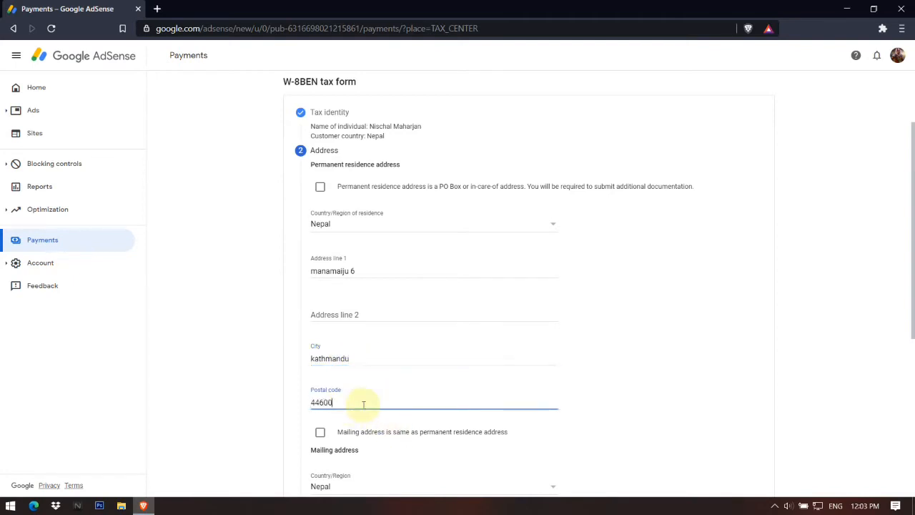
scroll(down, 3)
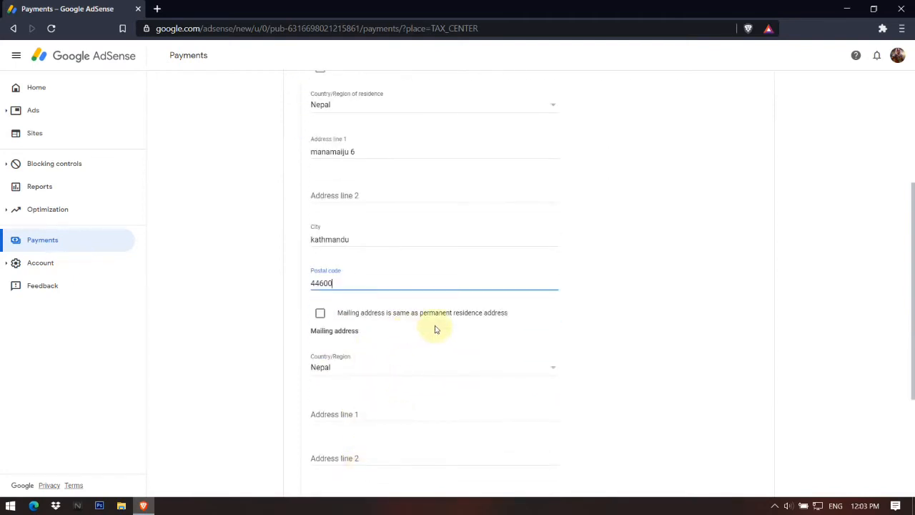
mouse_move(451, 338)
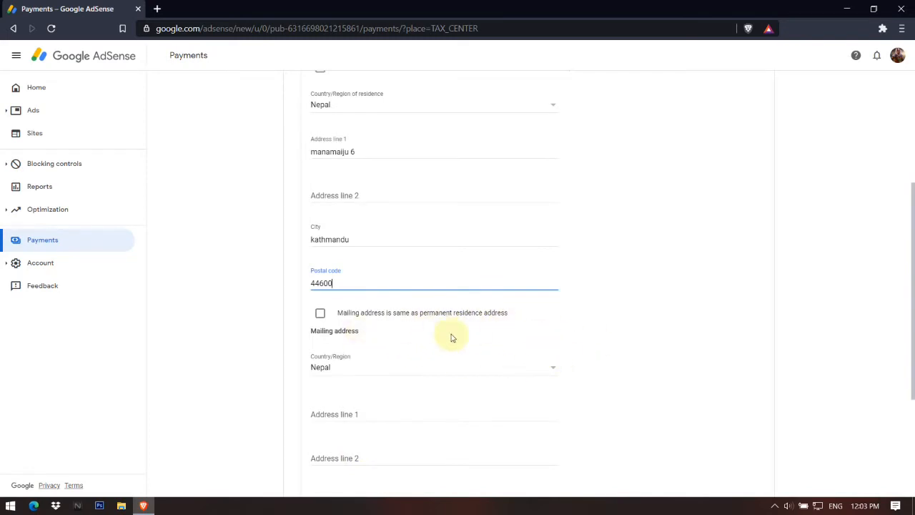
click(320, 311)
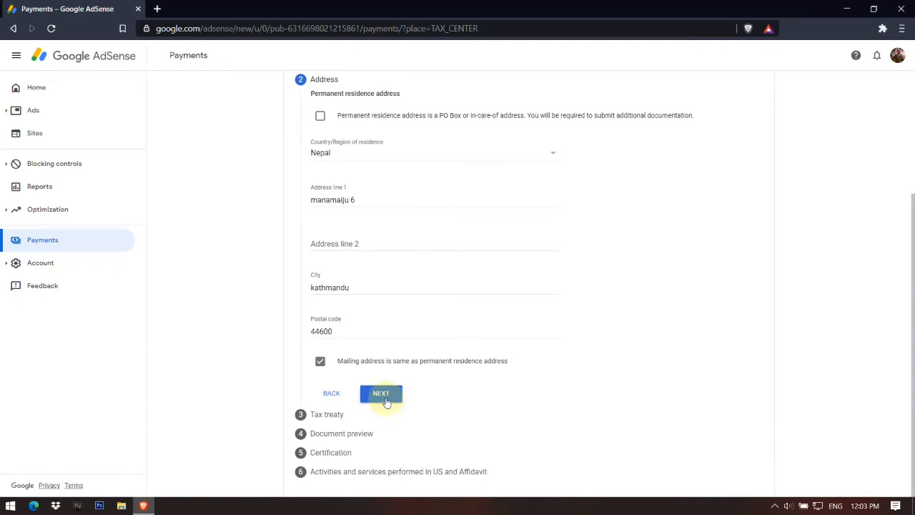
Try Yes and browse the treaty country list, then answer No to claiming a treaty rate.
click(381, 393)
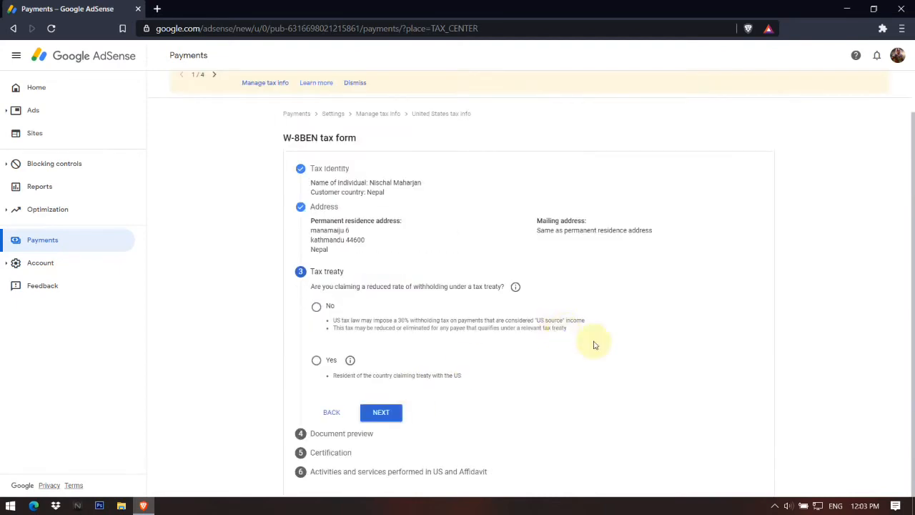
mouse_move(592, 343)
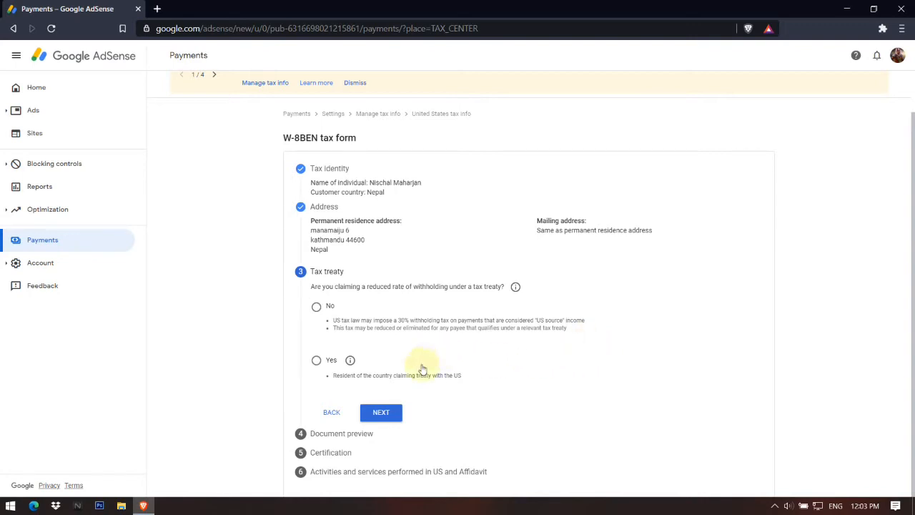
click(316, 360)
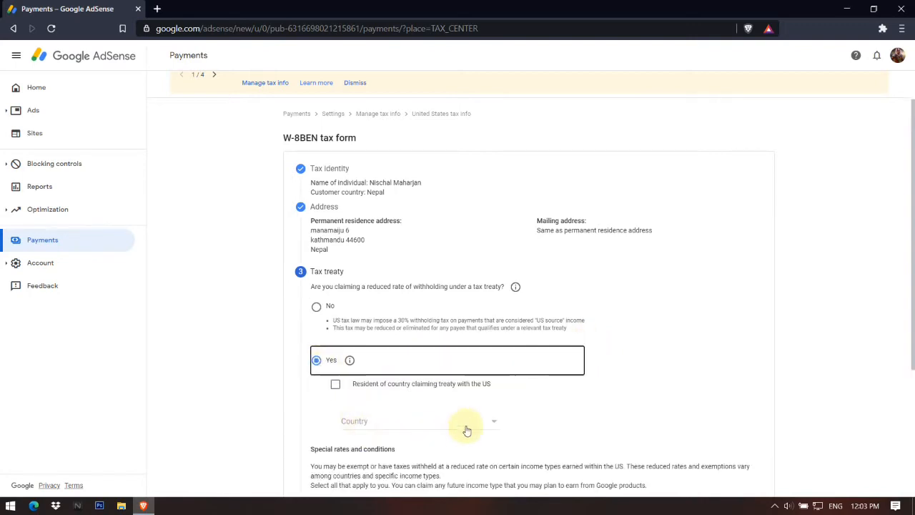
mouse_move(487, 429)
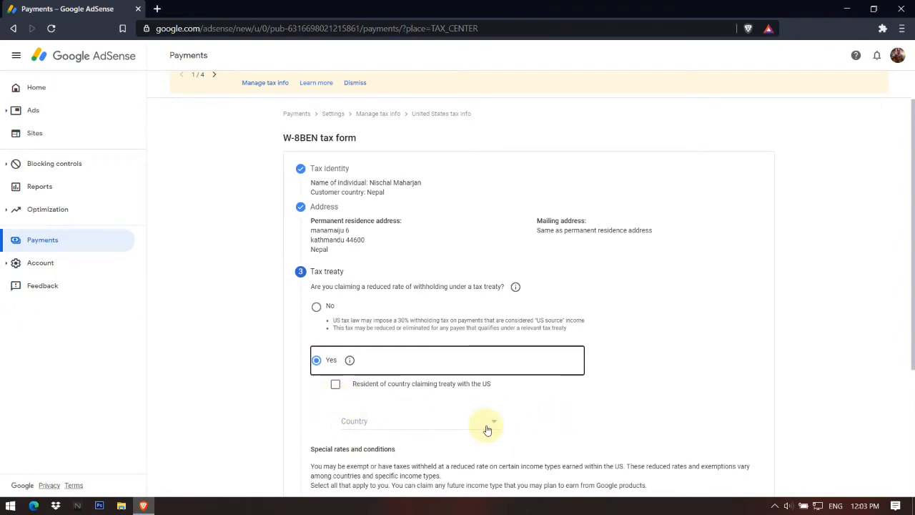
click(487, 420)
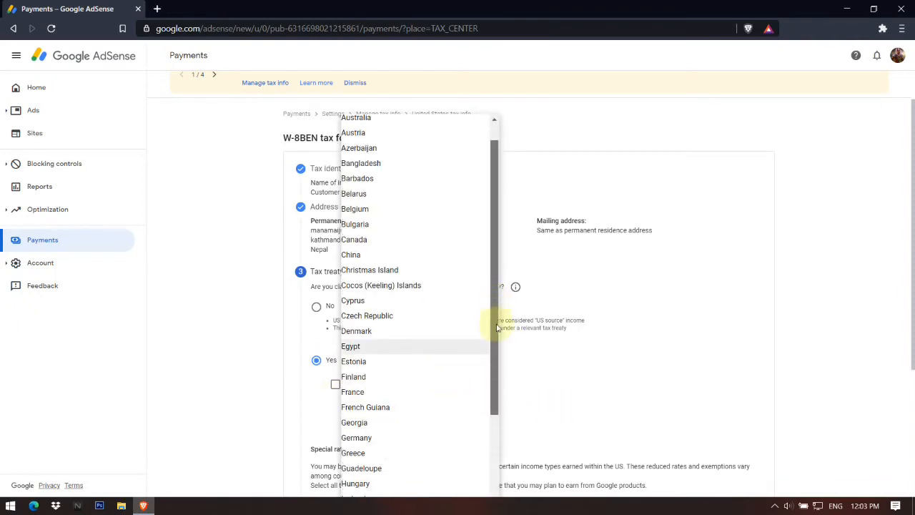
scroll(down, 3)
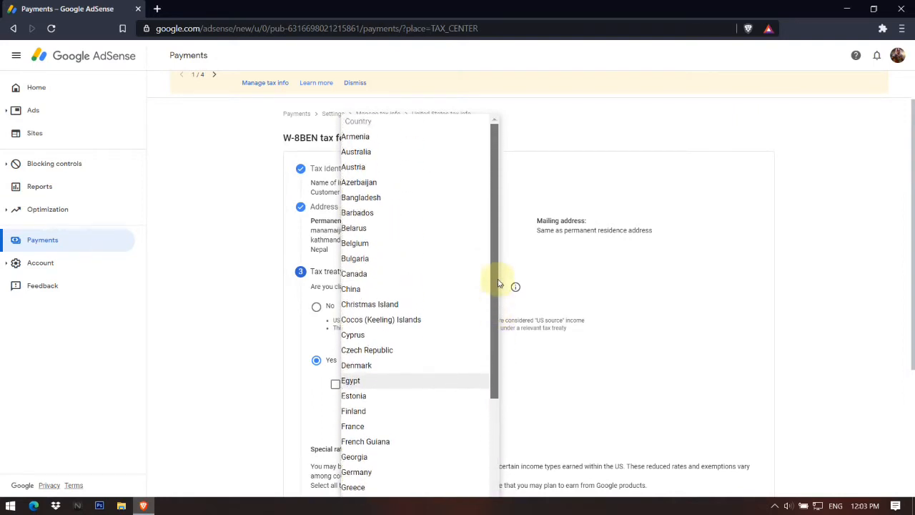
scroll(down, 3)
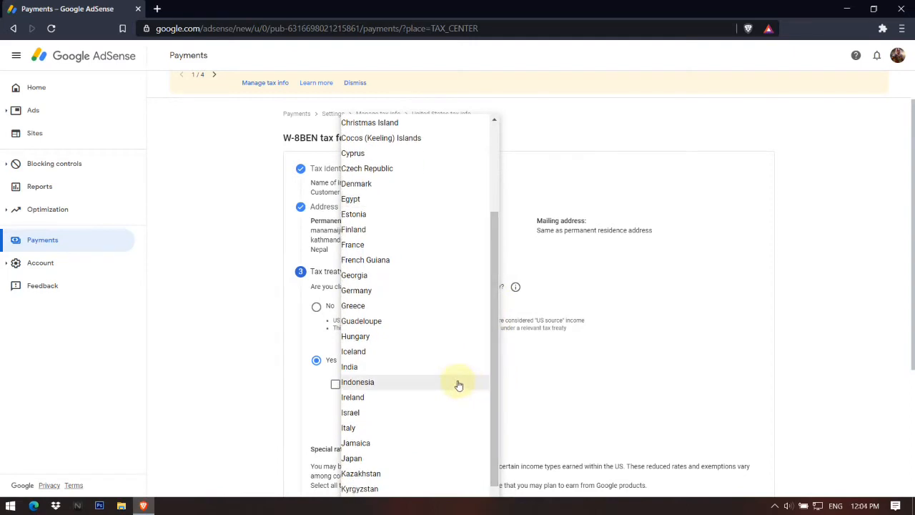
mouse_move(453, 337)
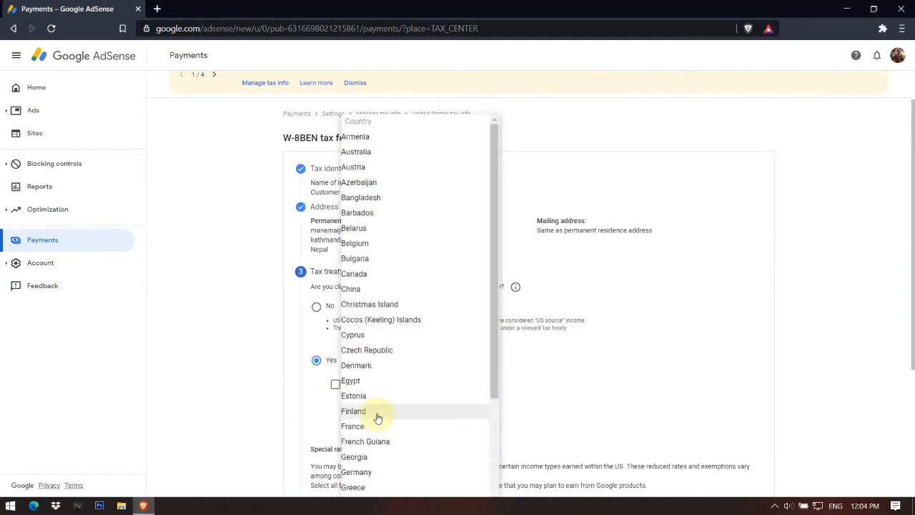
scroll(down, 3)
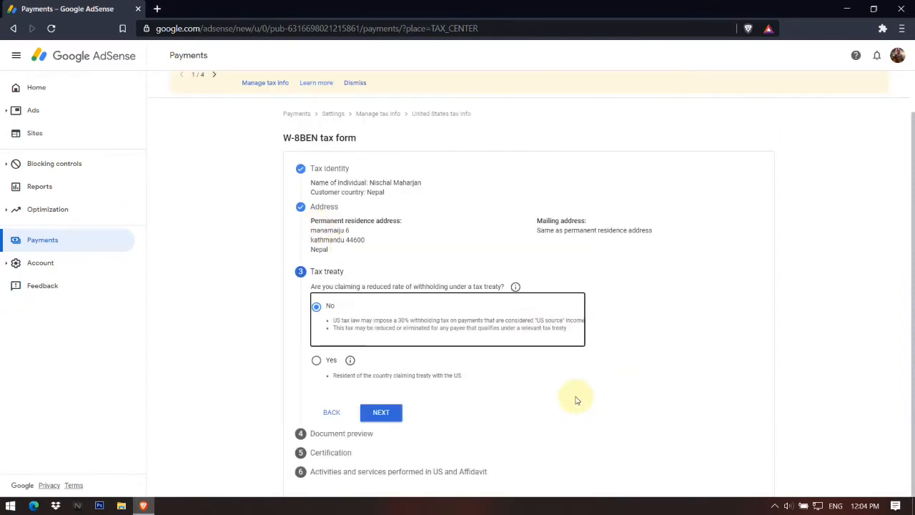
click(316, 360)
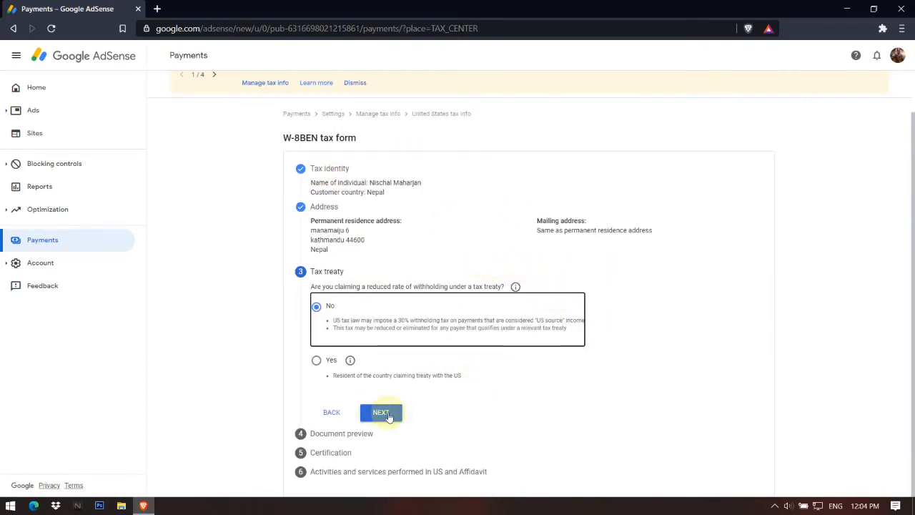
Advance to the document preview and review the generated W-8BEN form.
click(380, 412)
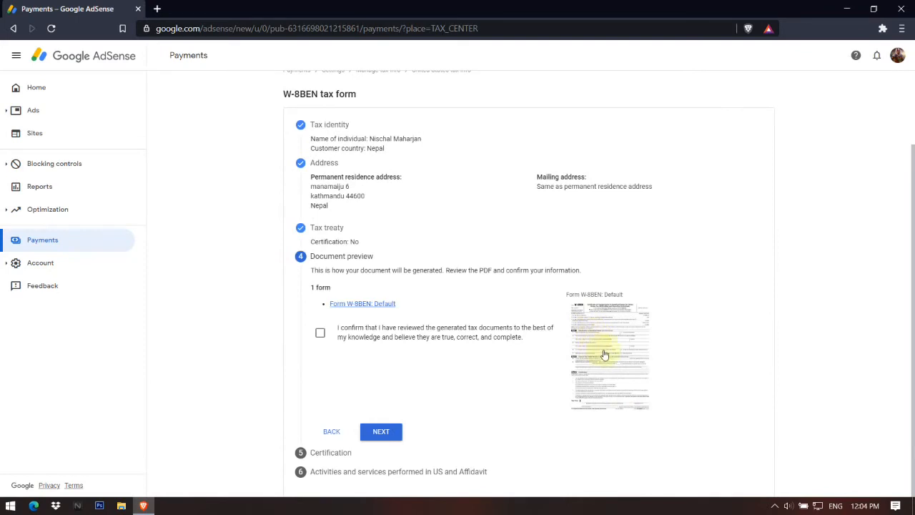
mouse_move(629, 360)
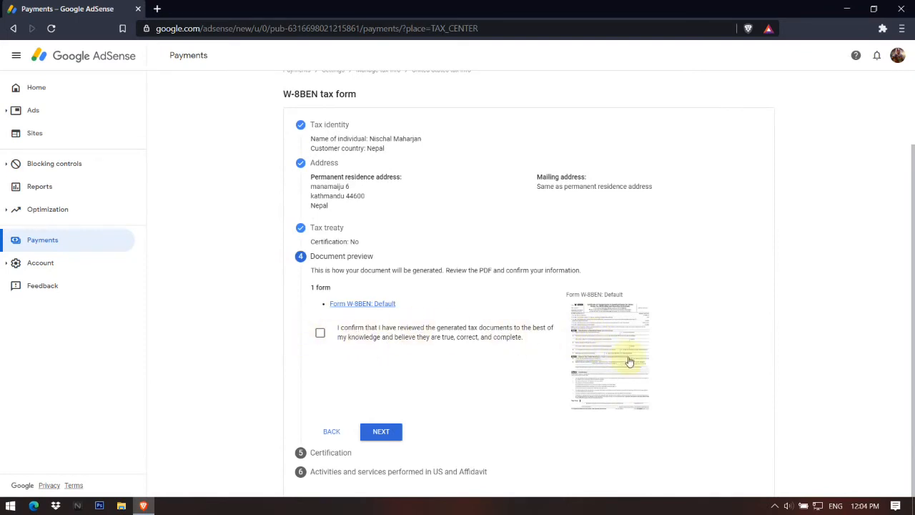
click(363, 303)
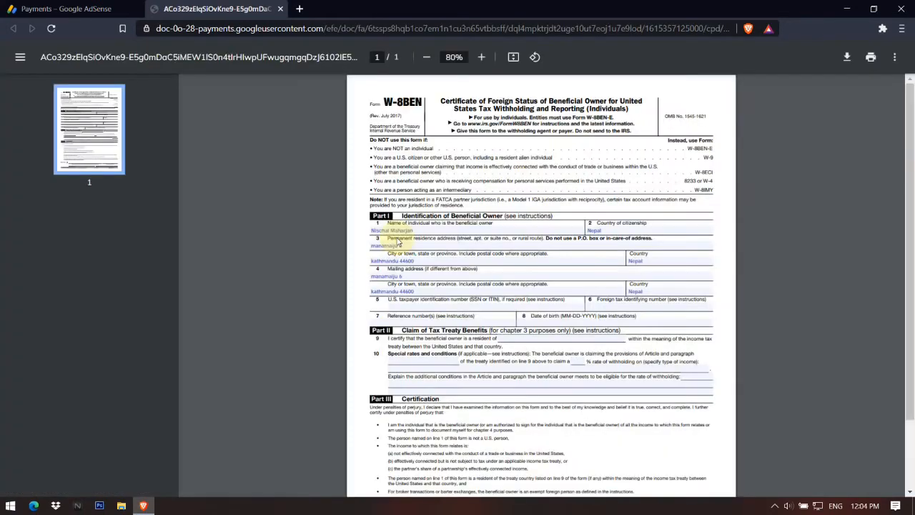
scroll(down, 3)
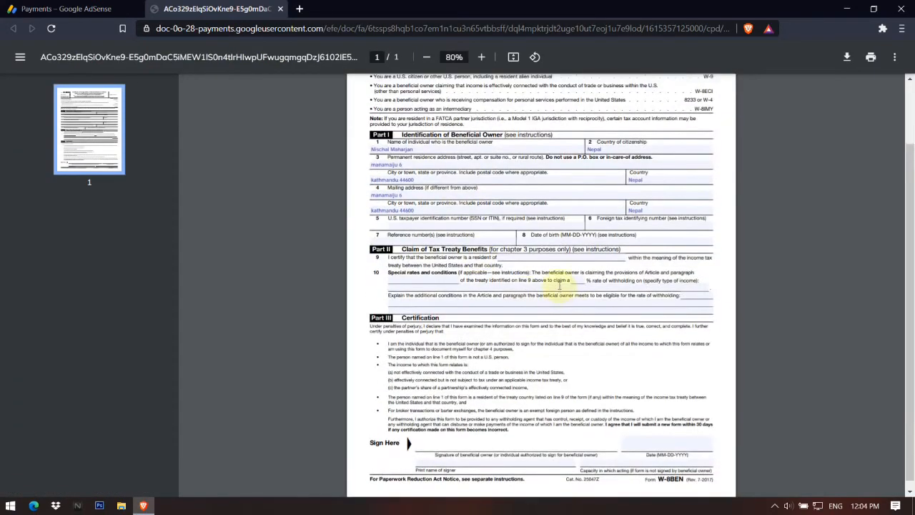
scroll(down, 3)
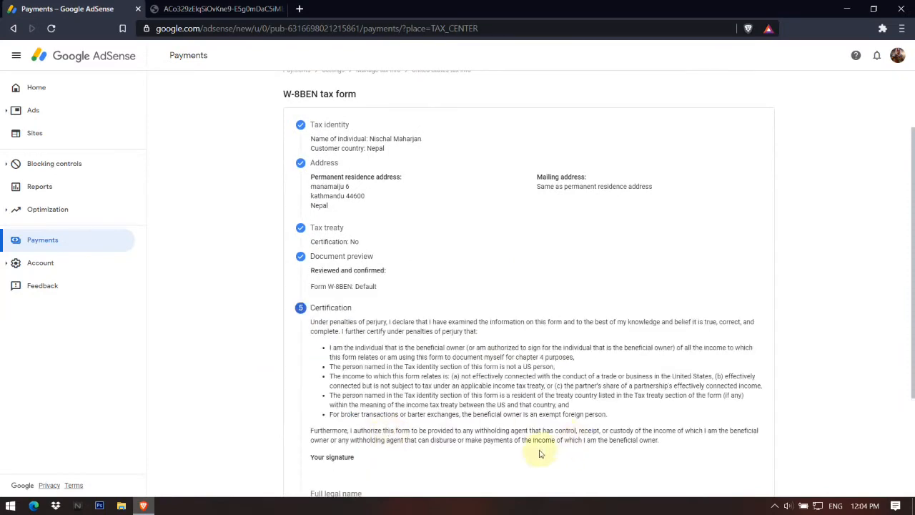
Sign the certification with the full legal name and confirm signing on one's own behalf.
scroll(down, 3)
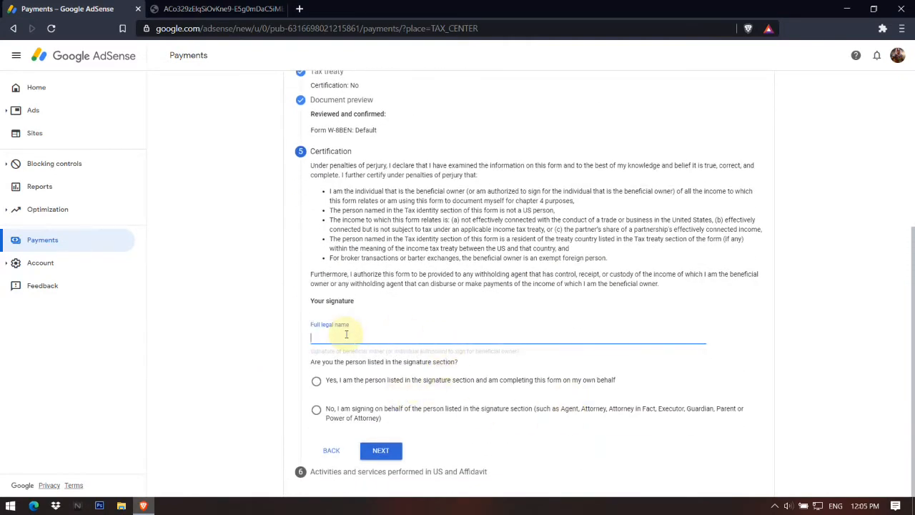
text(Nischal mahar)
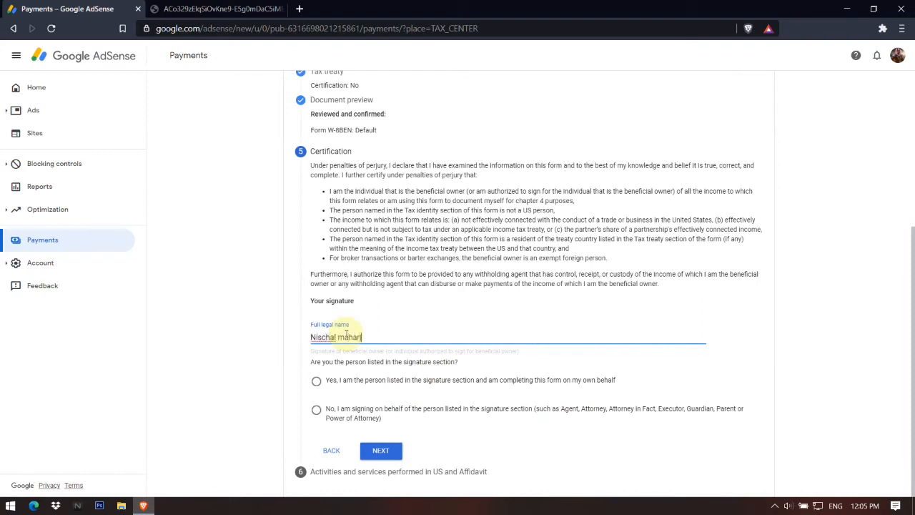
text(jan)
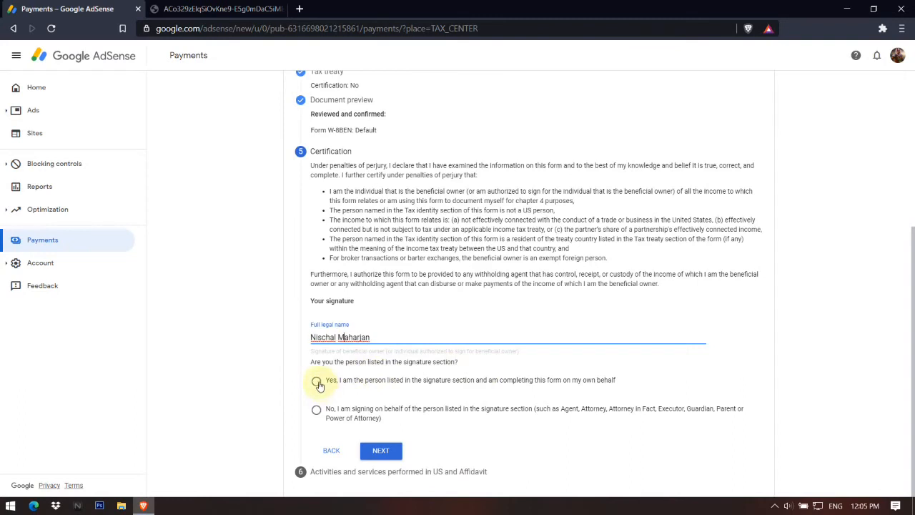
click(318, 381)
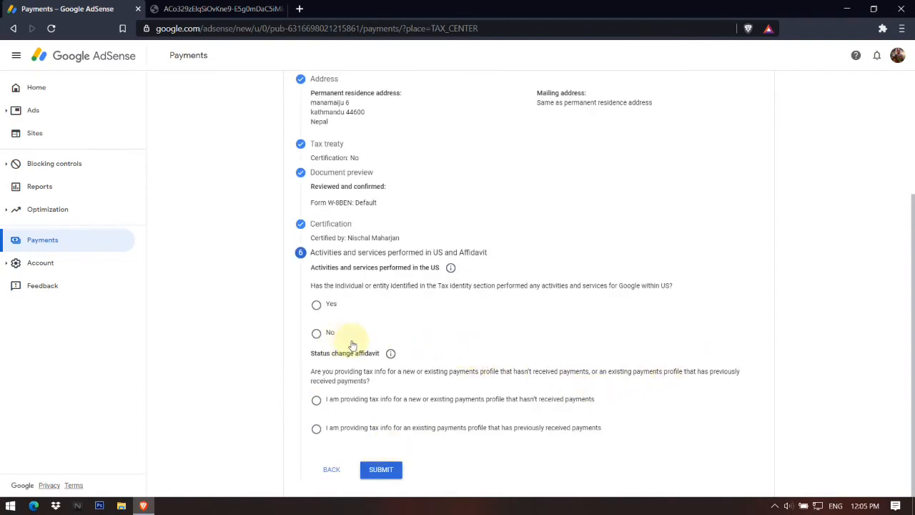
mouse_move(392, 296)
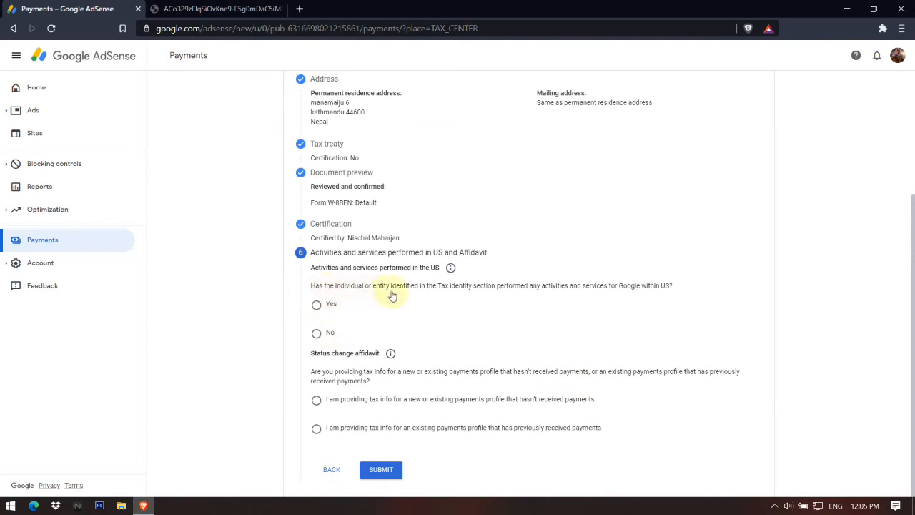
mouse_move(466, 296)
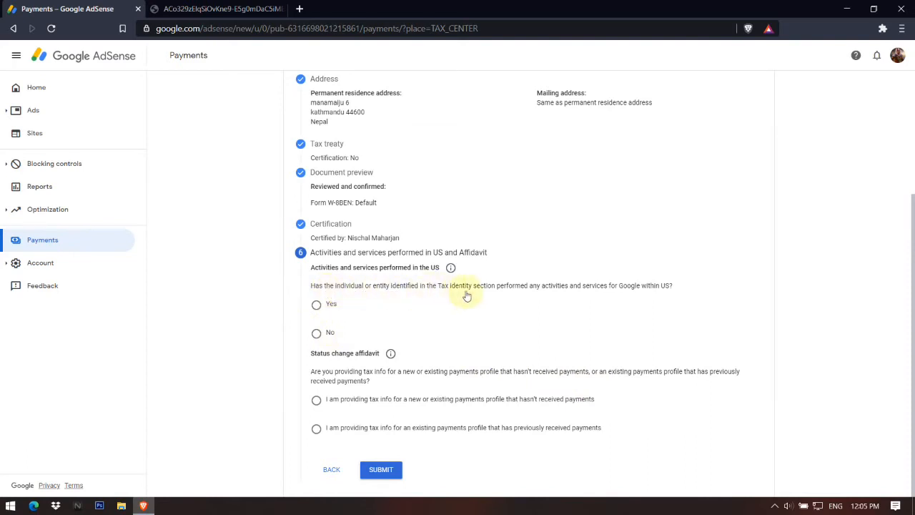
mouse_move(618, 293)
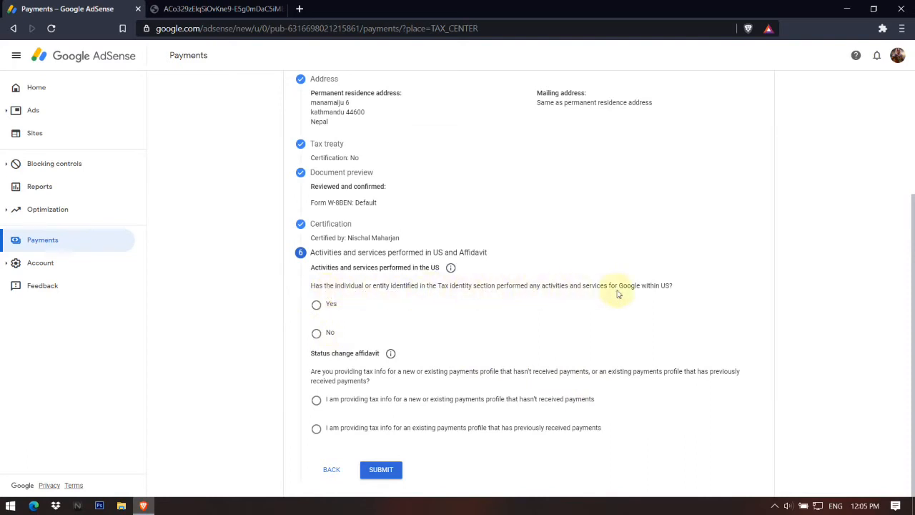
mouse_move(460, 335)
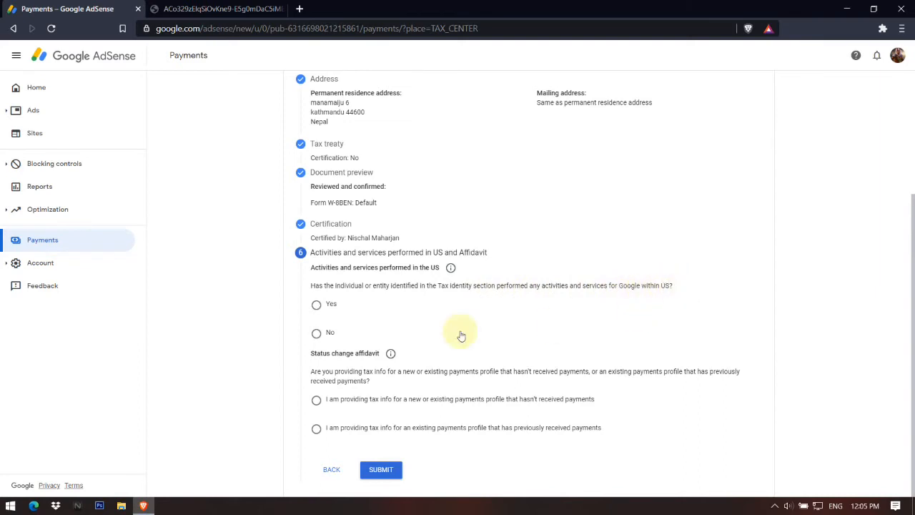
Answer No to US activities and certify services are performed outside the US.
click(318, 332)
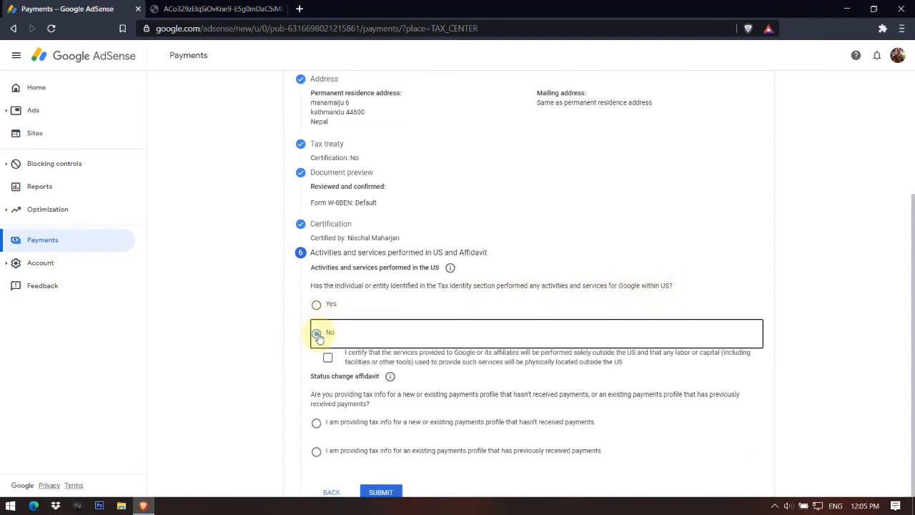
click(316, 331)
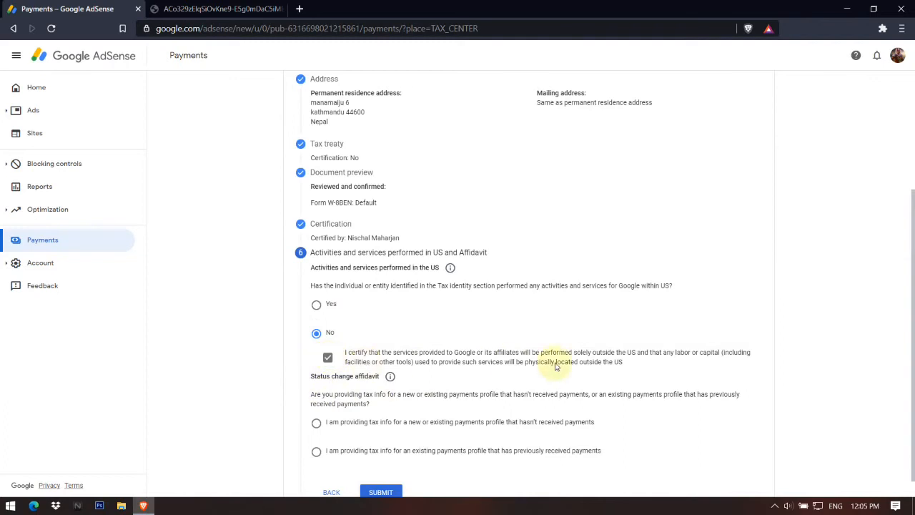
scroll(down, 3)
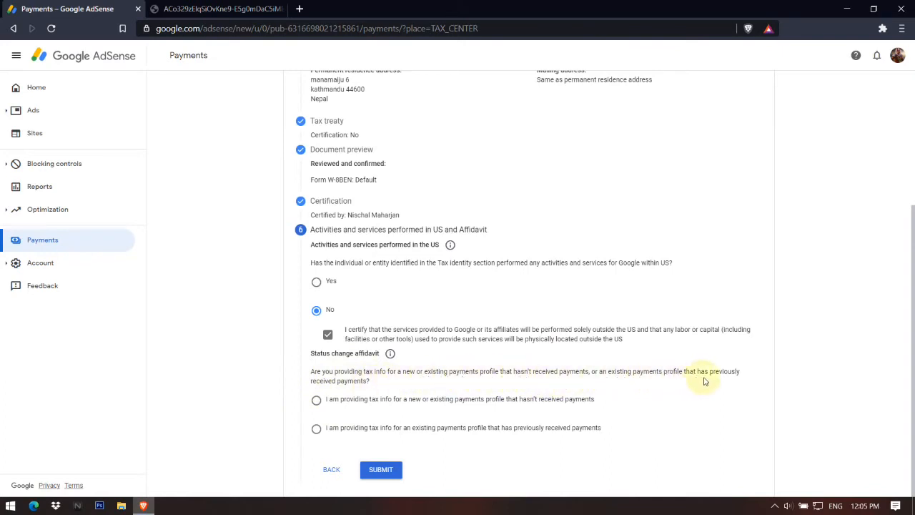
mouse_move(566, 391)
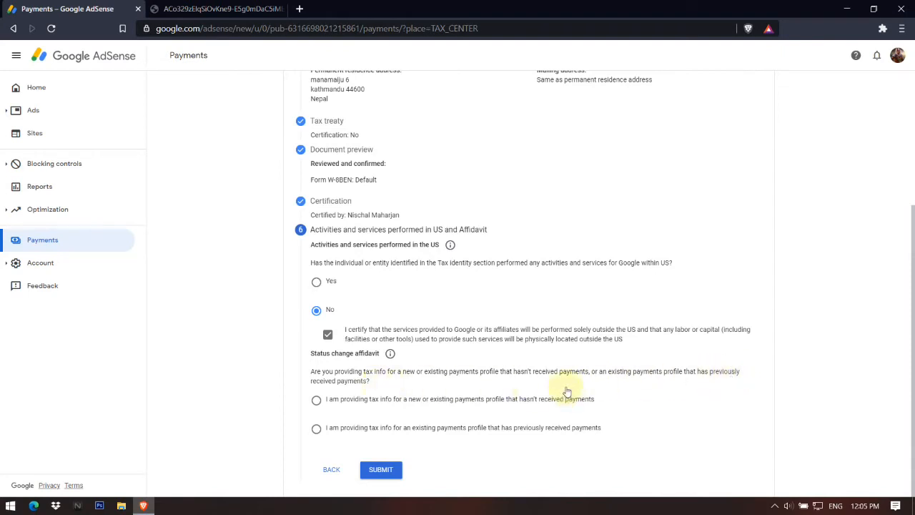
mouse_move(572, 389)
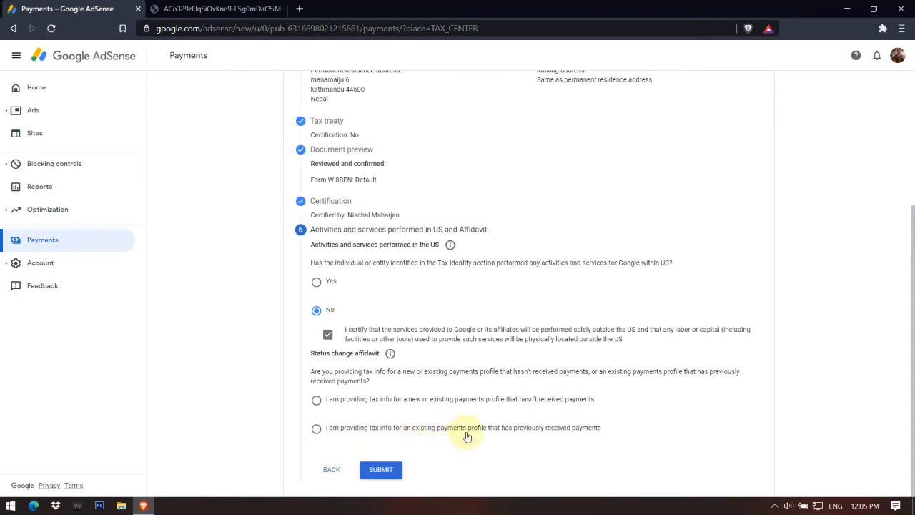
mouse_move(594, 437)
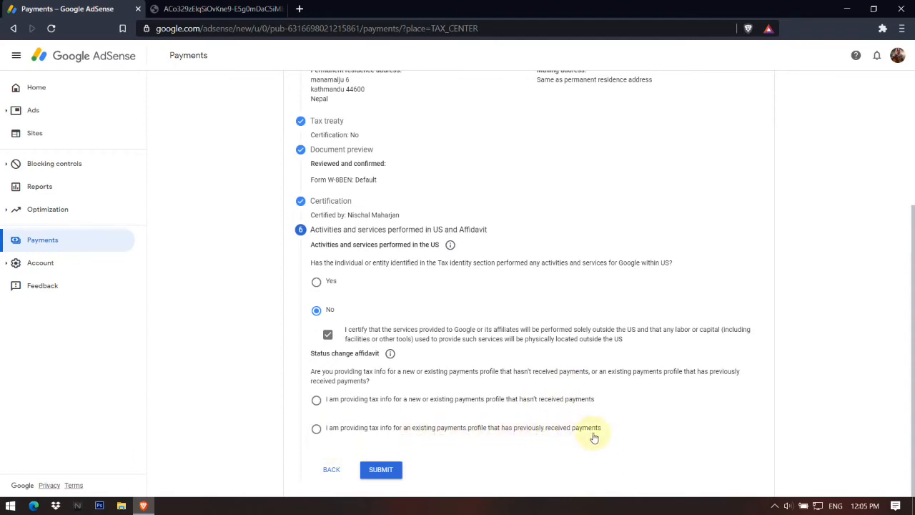
mouse_move(392, 414)
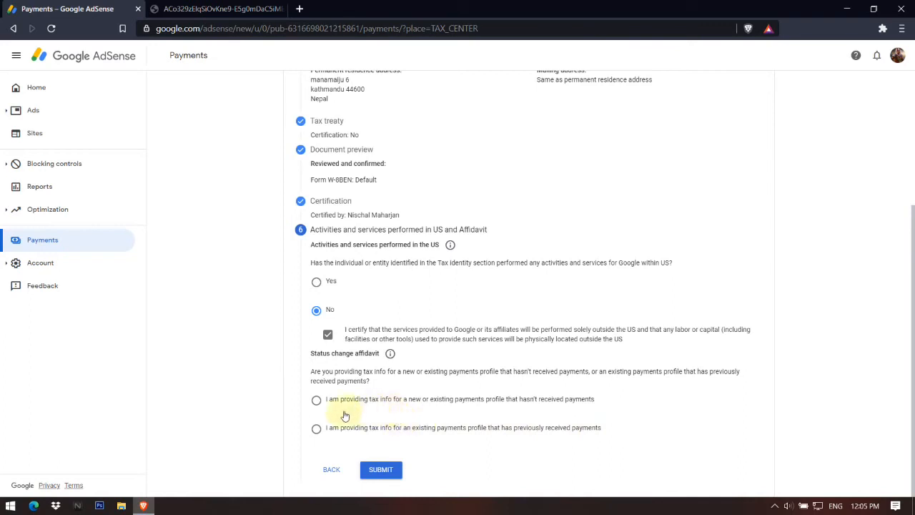
mouse_move(403, 406)
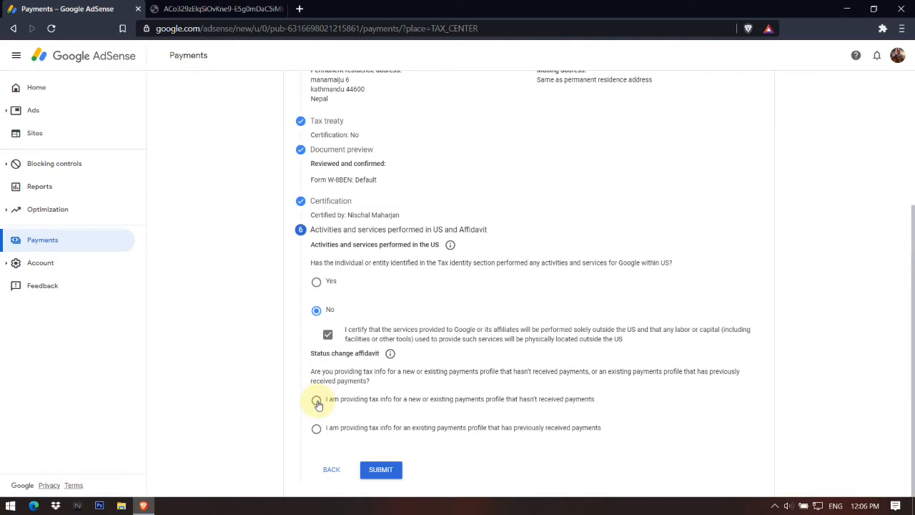
Choose the profile-without-payments option and submit the completed W-8BEN form.
click(318, 399)
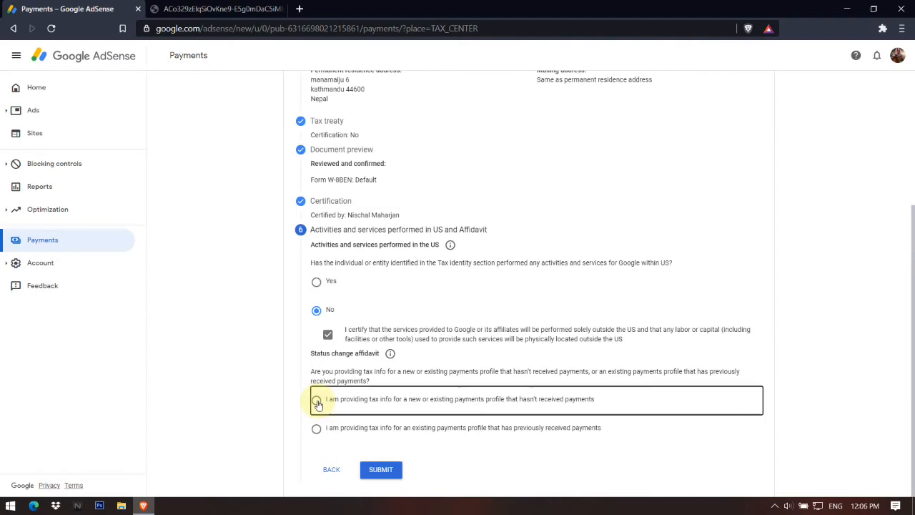
click(317, 399)
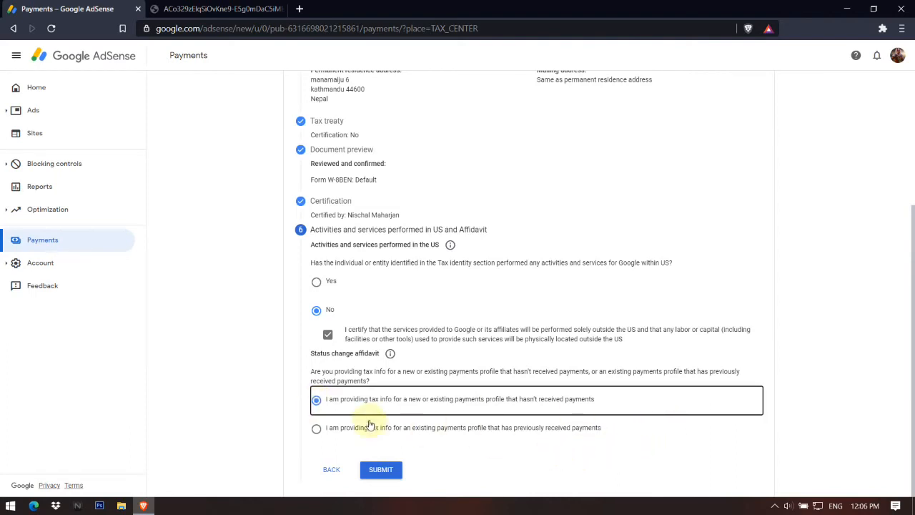
mouse_move(374, 497)
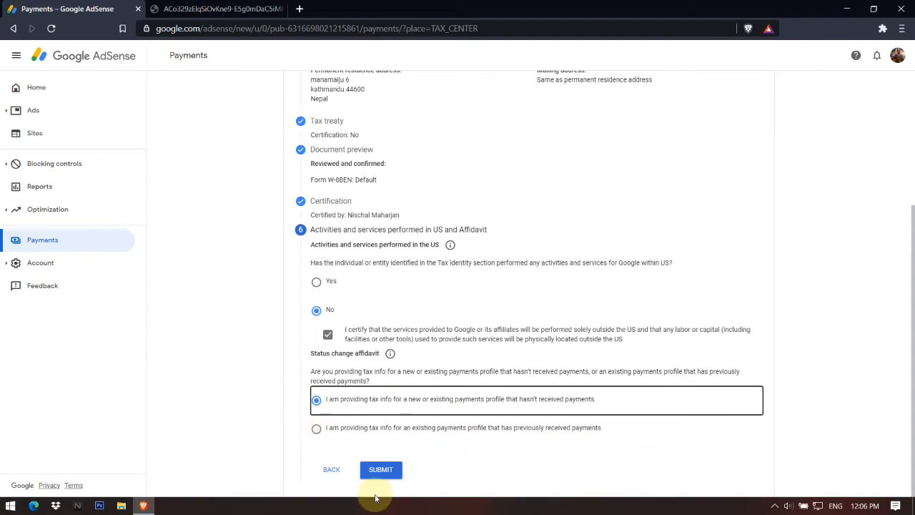
click(380, 469)
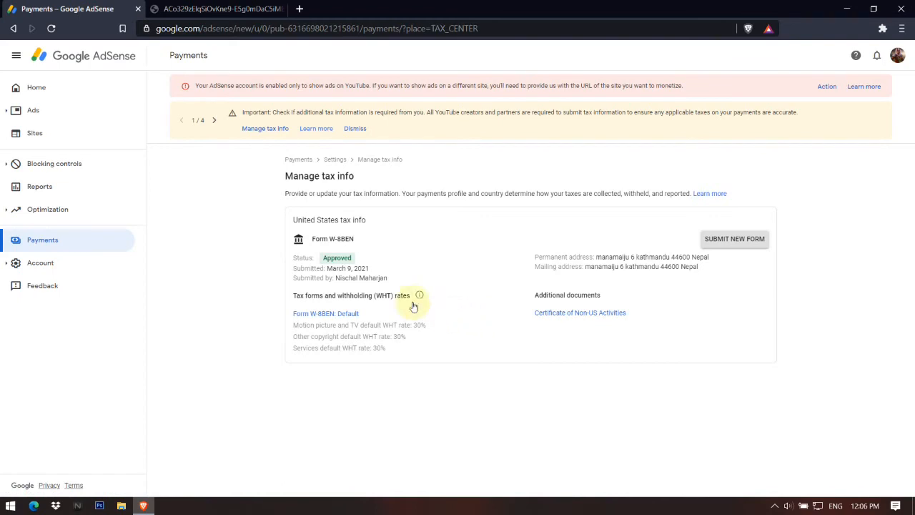
mouse_move(432, 349)
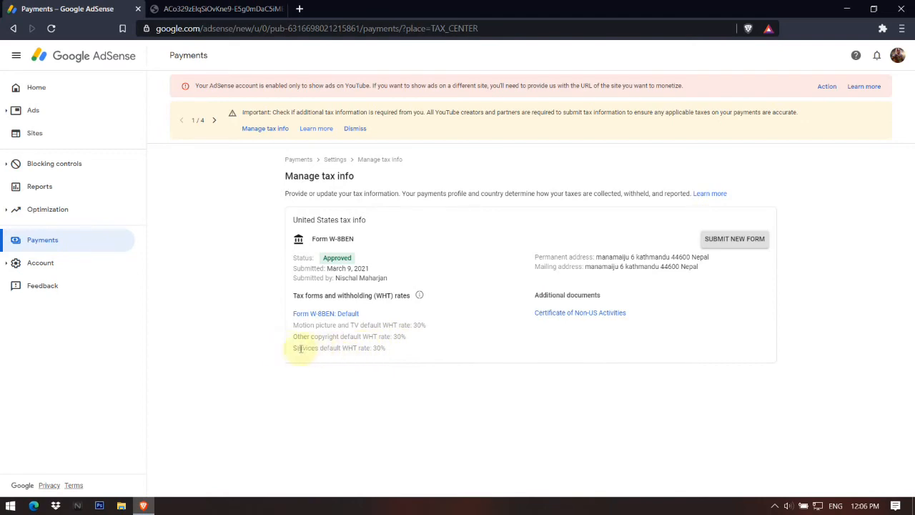
mouse_move(369, 357)
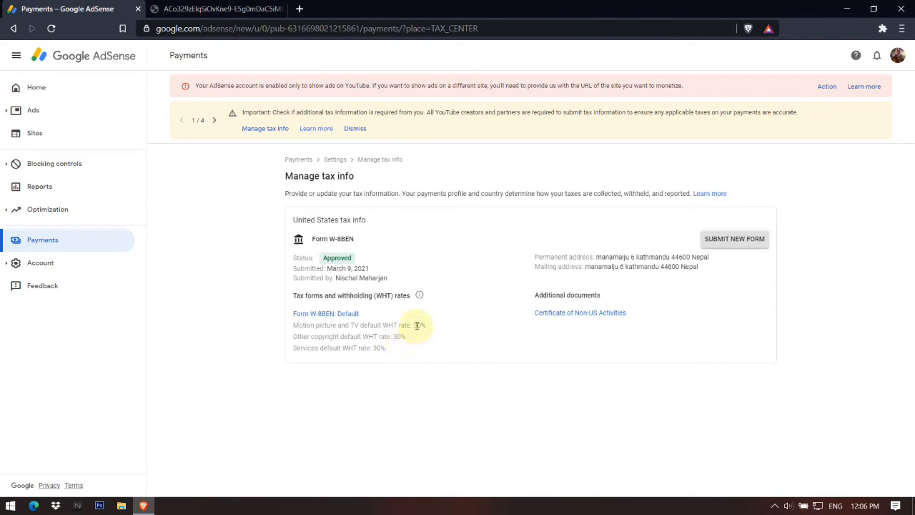
mouse_move(449, 351)
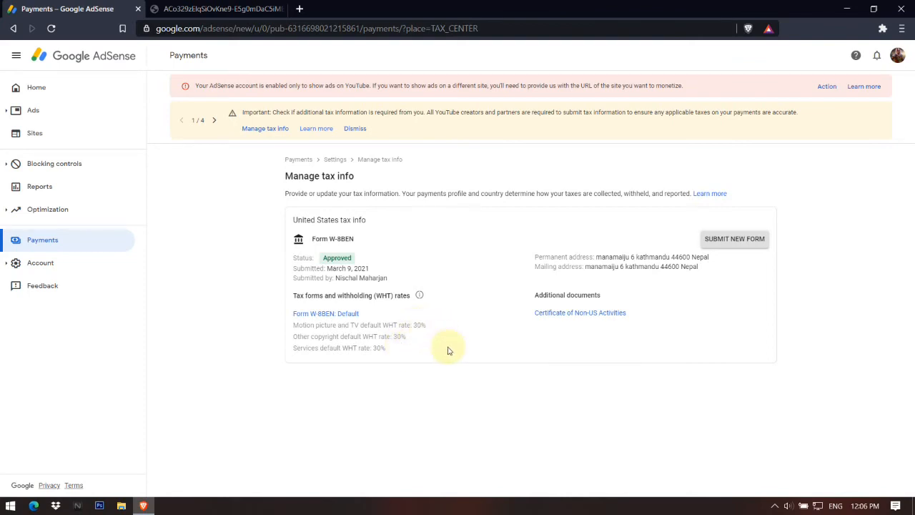
mouse_move(427, 313)
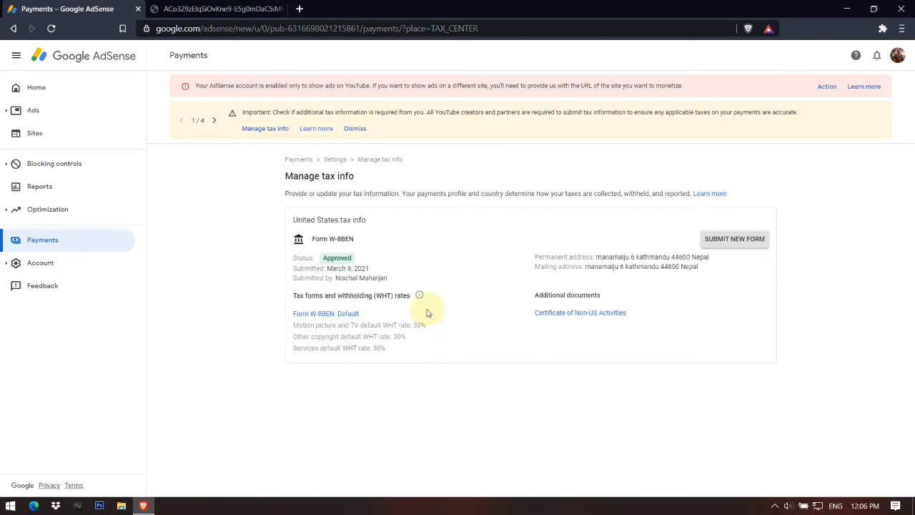
mouse_move(417, 326)
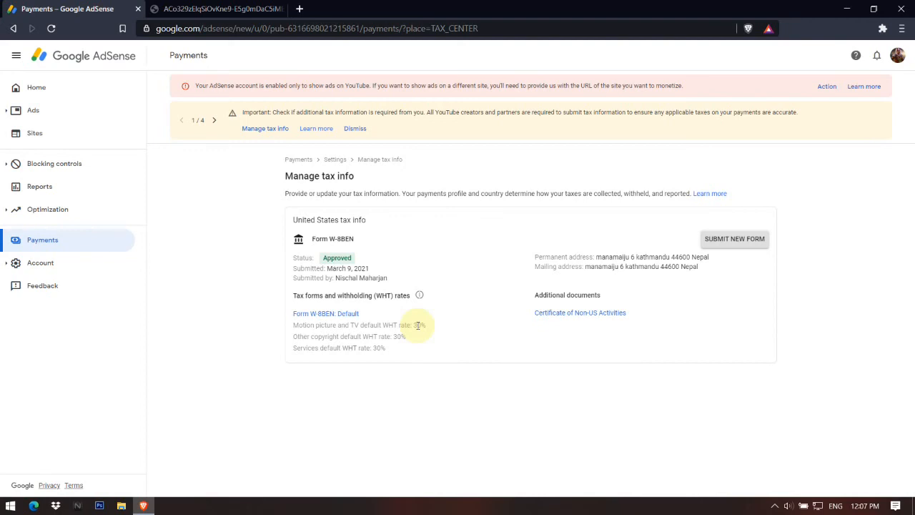
mouse_move(474, 311)
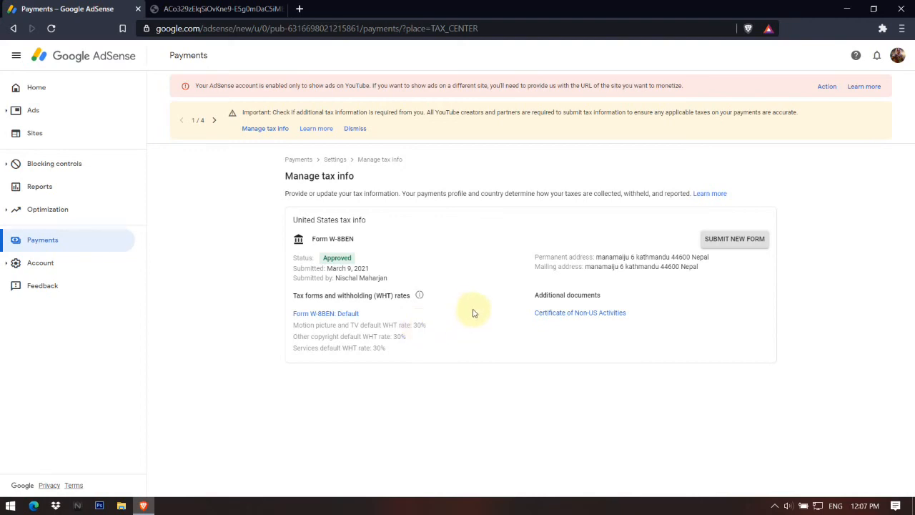
mouse_move(463, 283)
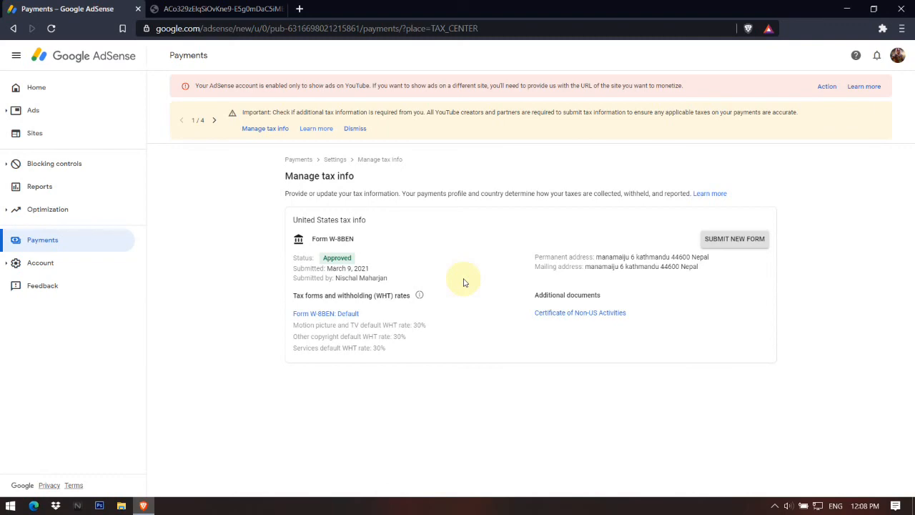
mouse_move(450, 264)
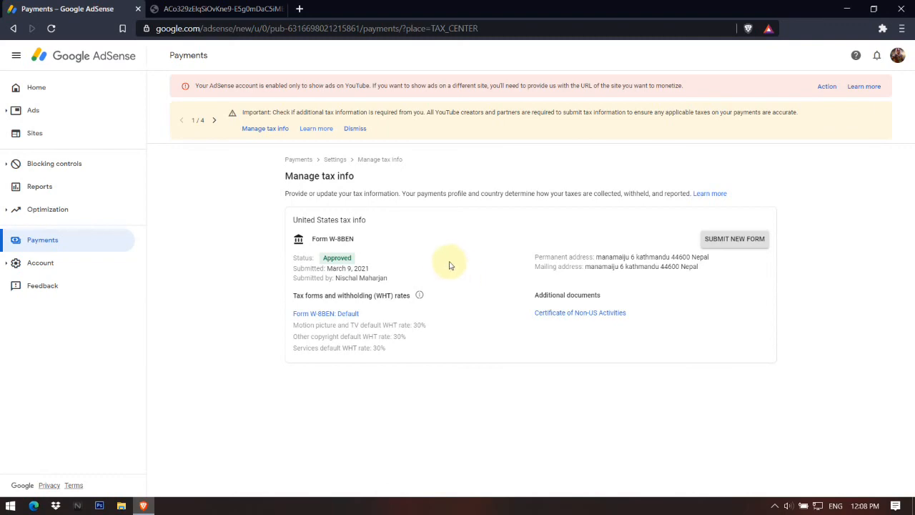